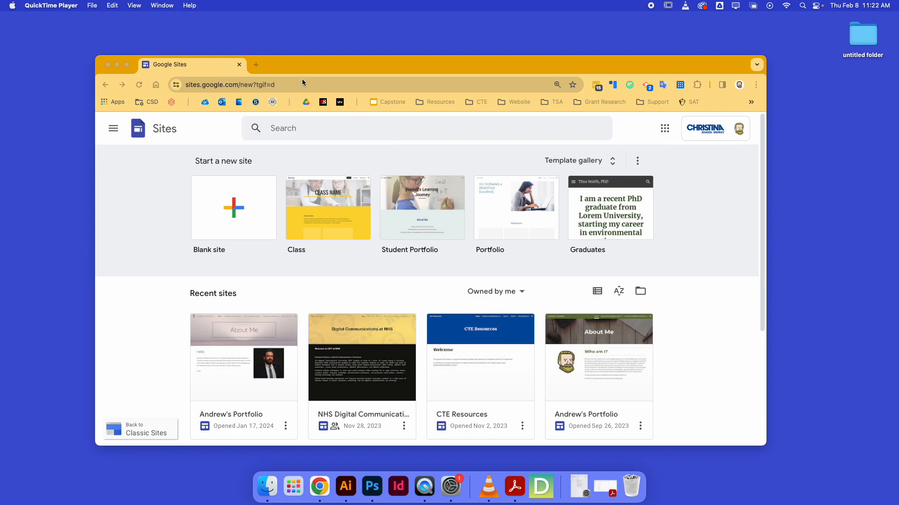
pyautogui.moveTo(206, 160)
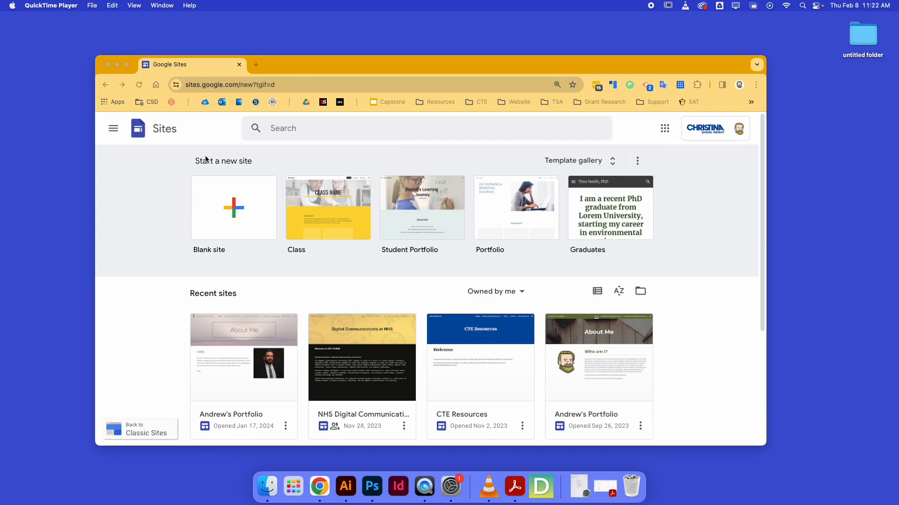
pyautogui.moveTo(205, 92)
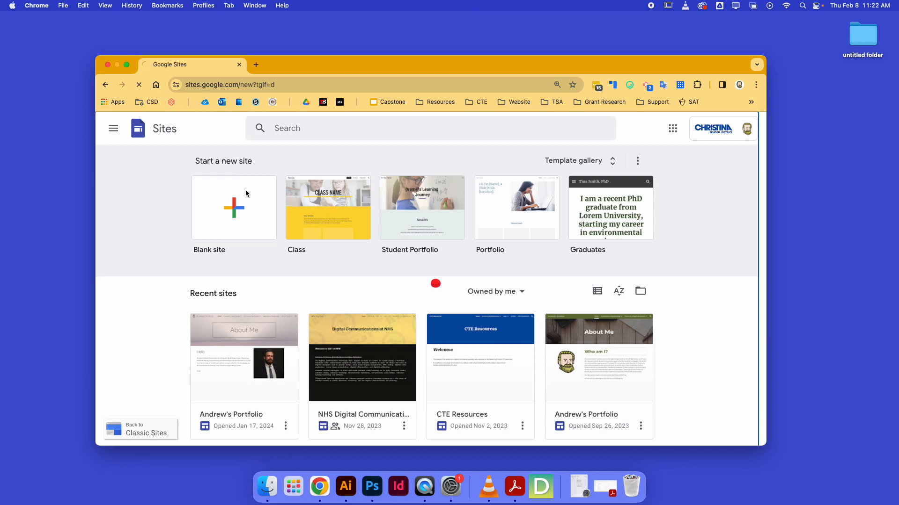
# - Create a new blank site from the Google Sites home page
pyautogui.click(233, 208)
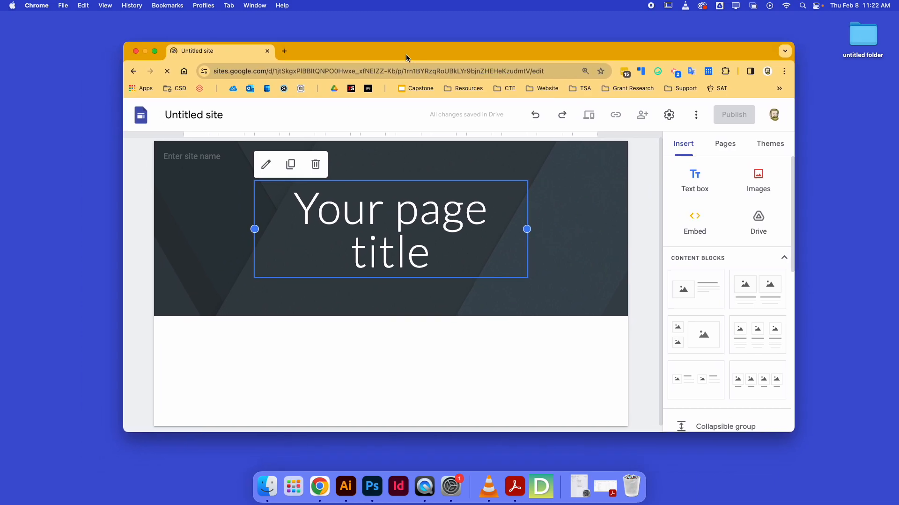
# - Replace the untitled site name with 'Mr. Cambron's Portfolio' (header name Mr.Cambron)
pyautogui.click(193, 114)
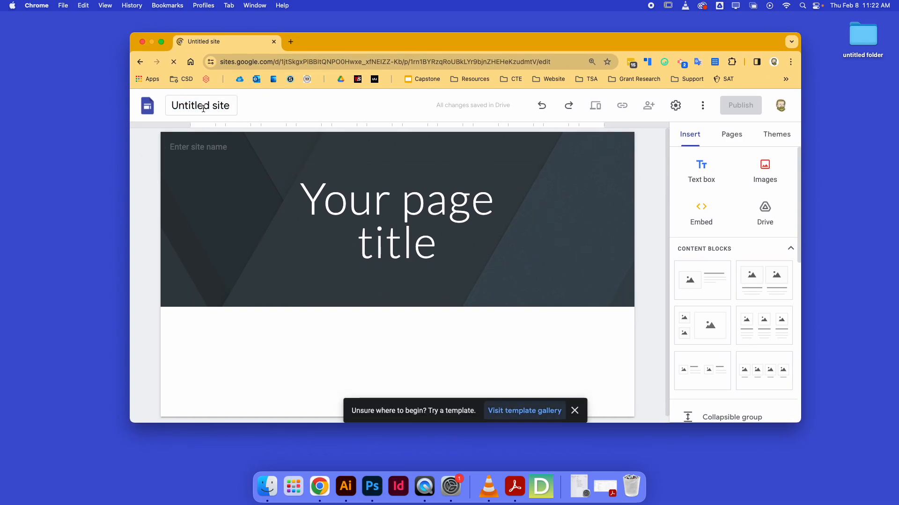
pyautogui.doubleClick(200, 106)
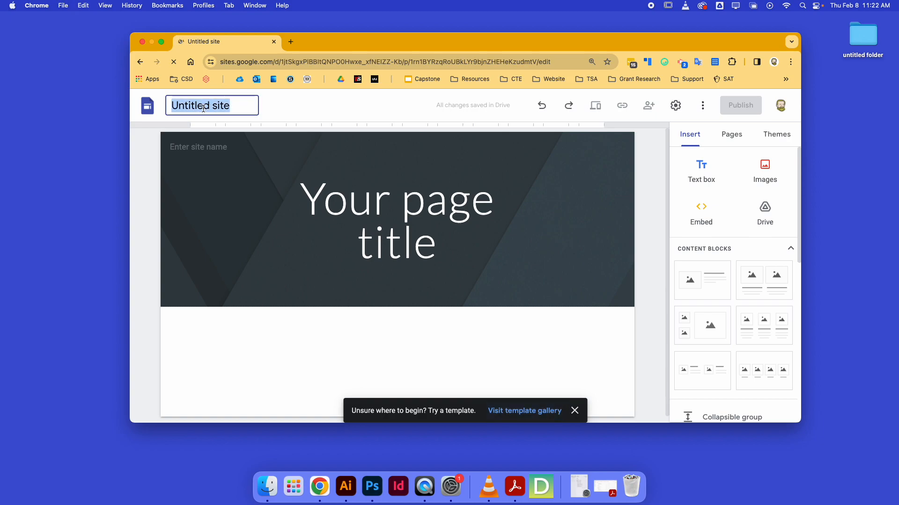
pyautogui.write("Mr.Cambron's P")
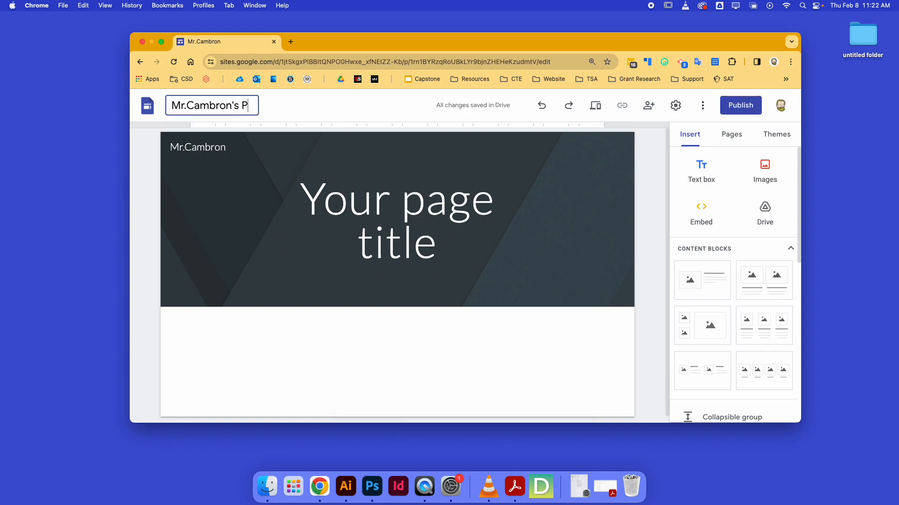
pyautogui.write('ortfolio')
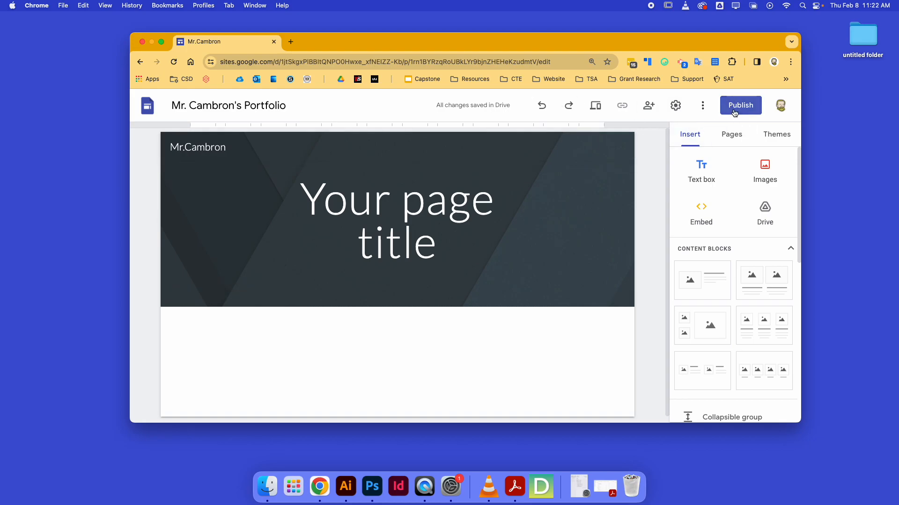
# - Publish the site under the web address 'mrcambron'
pyautogui.click(740, 105)
pyautogui.write('mrcambron')
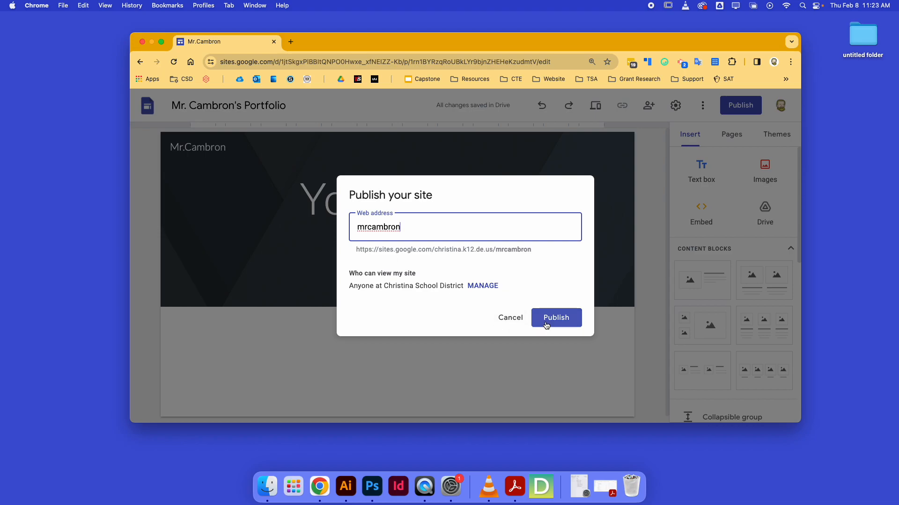
pyautogui.click(555, 317)
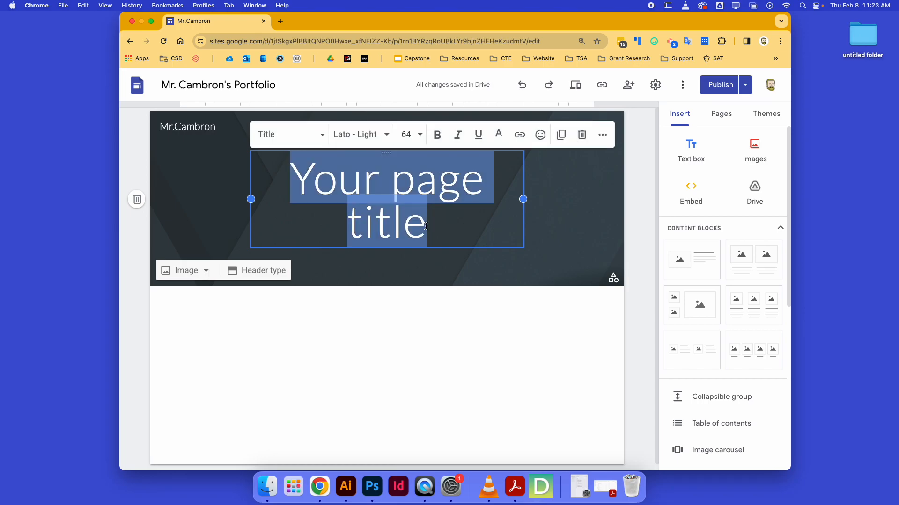
# - Set the header page title to 'About Me'
pyautogui.write('About Me')
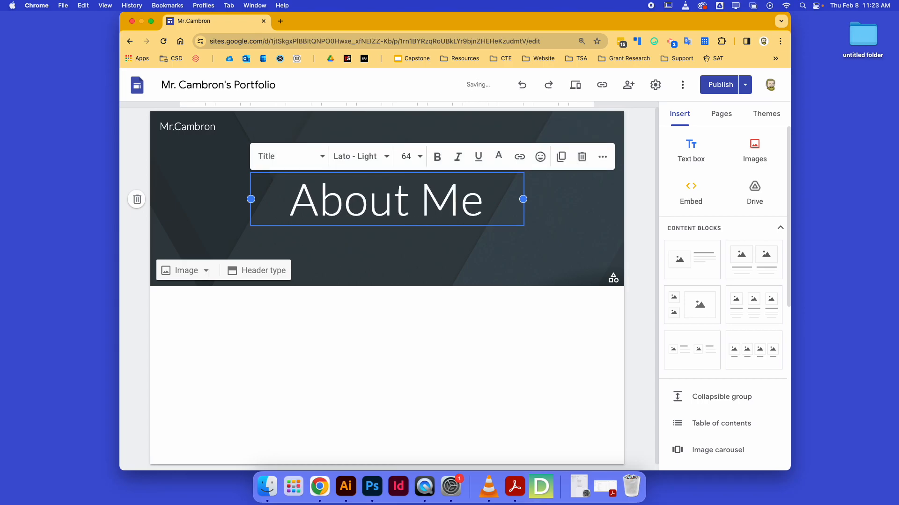
pyautogui.click(363, 341)
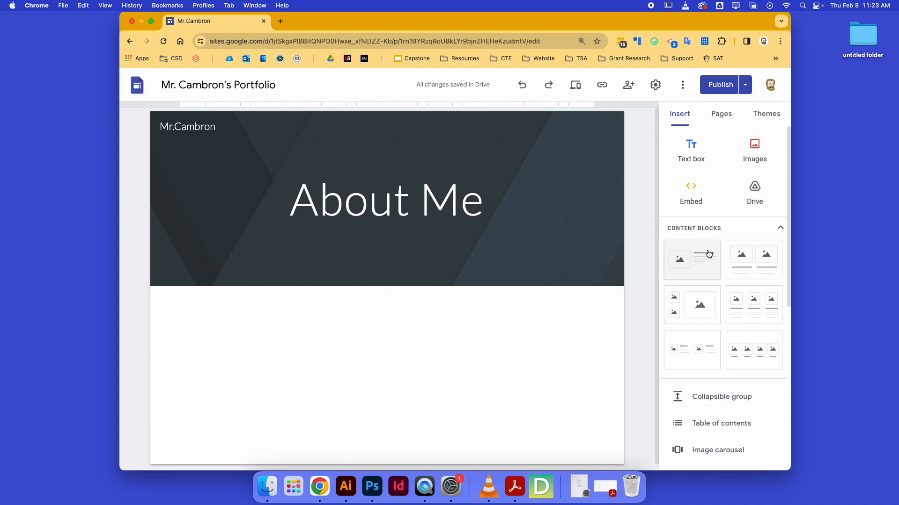
pyautogui.moveTo(699, 260)
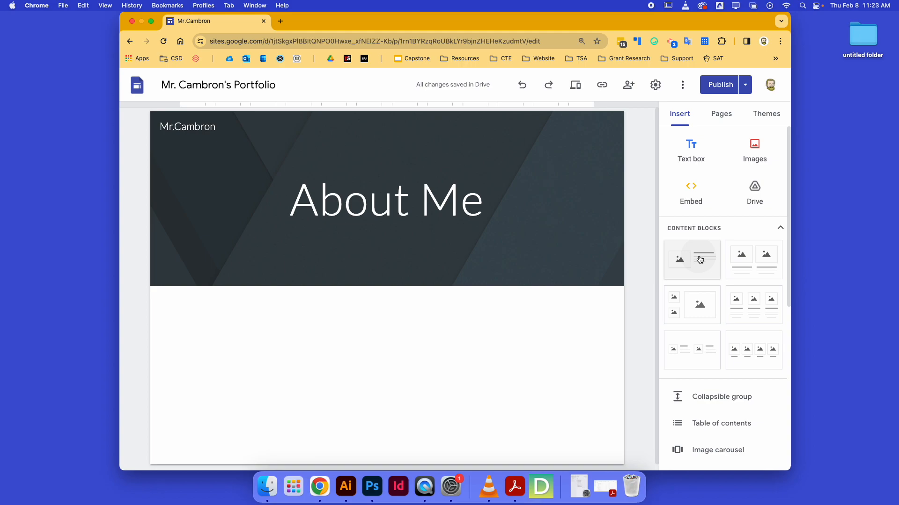
# - Insert an image-and-text content block below the banner with the heading 'Mr. Cambron'
pyautogui.click(690, 259)
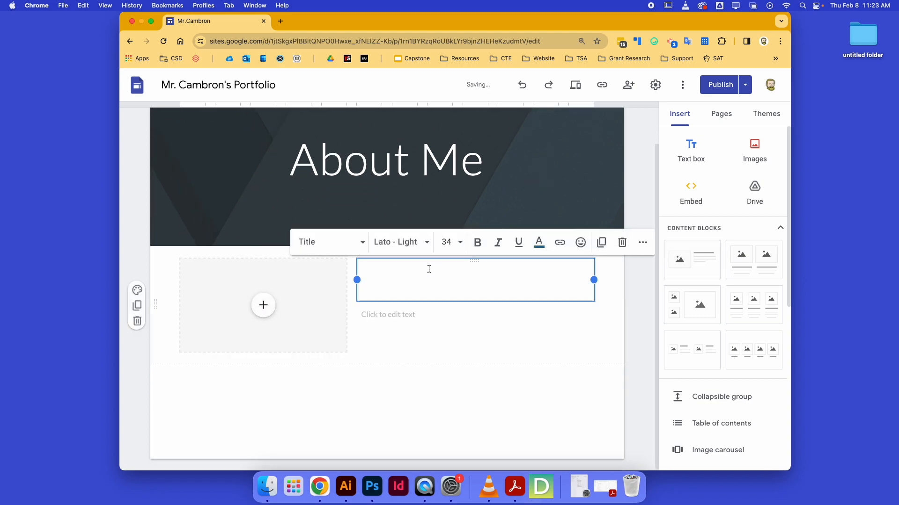
pyautogui.write('M')
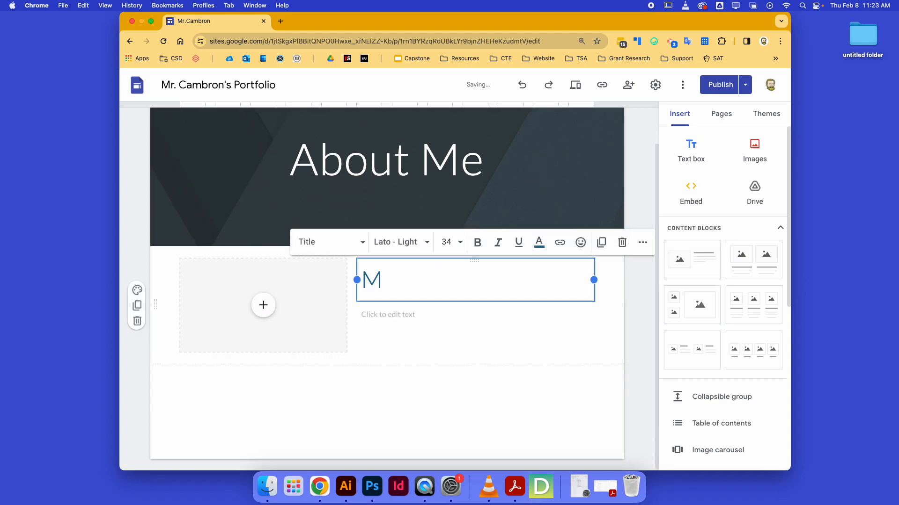
pyautogui.write('r. Cambron')
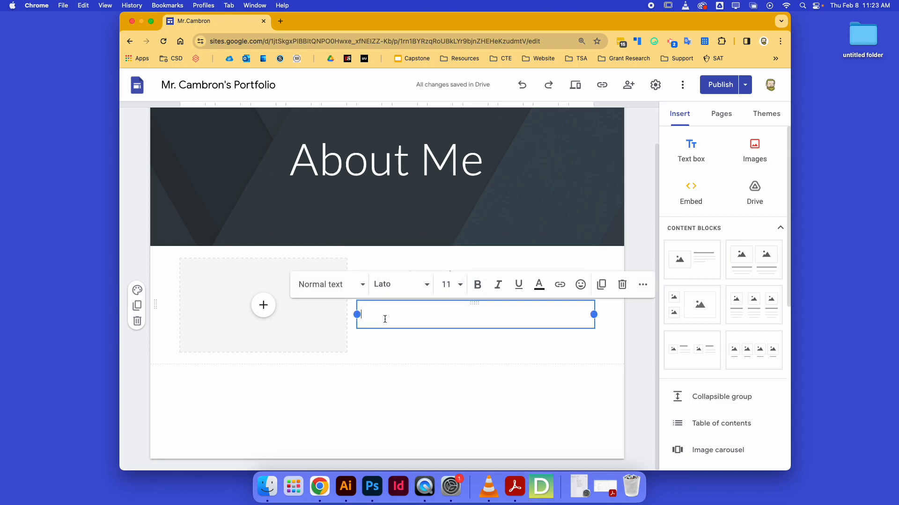
pyautogui.write('Hello! M')
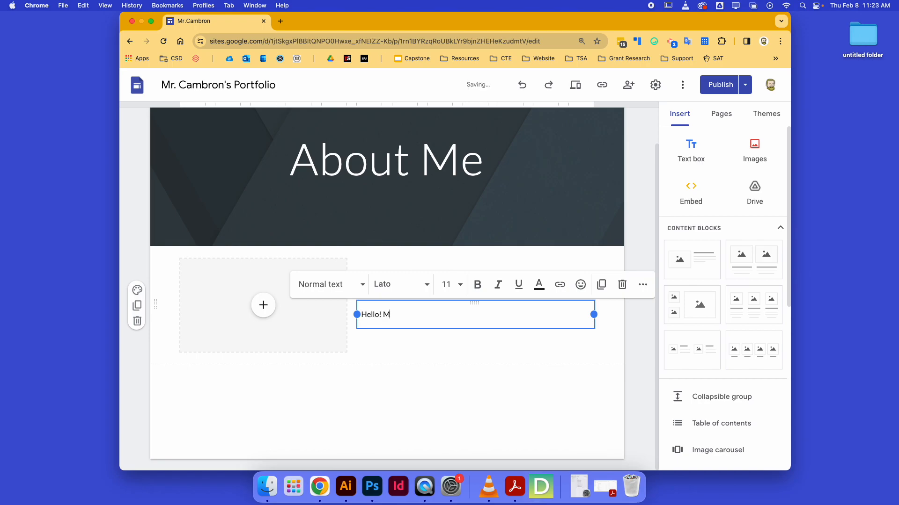
pyautogui.write('y name is An')
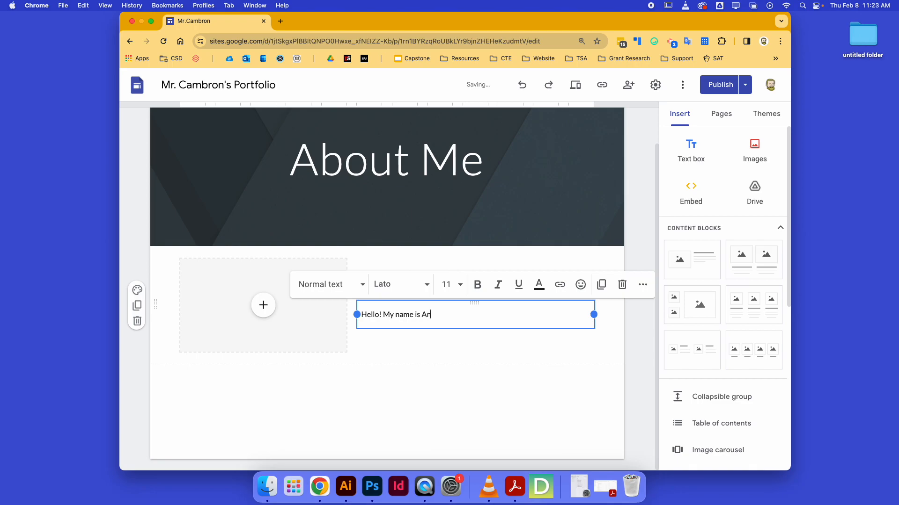
pyautogui.write('drew')
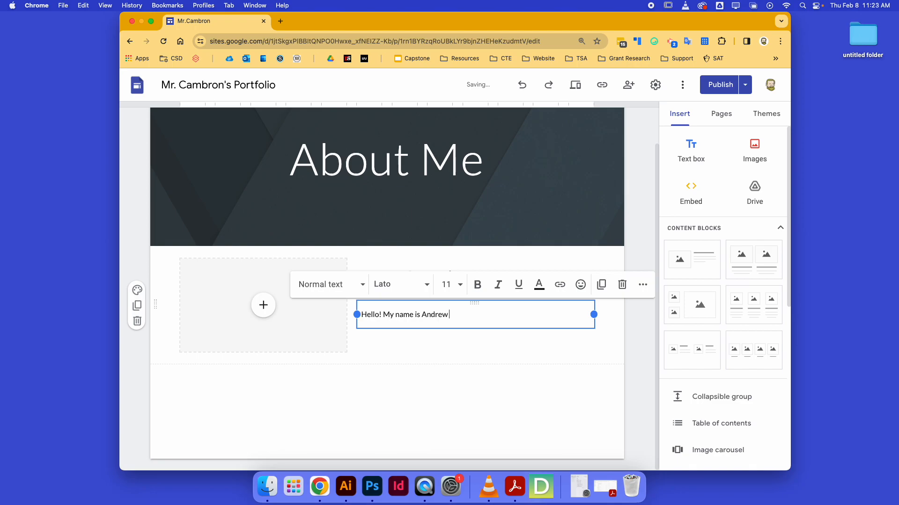
pyautogui.write('Cambron and I am a')
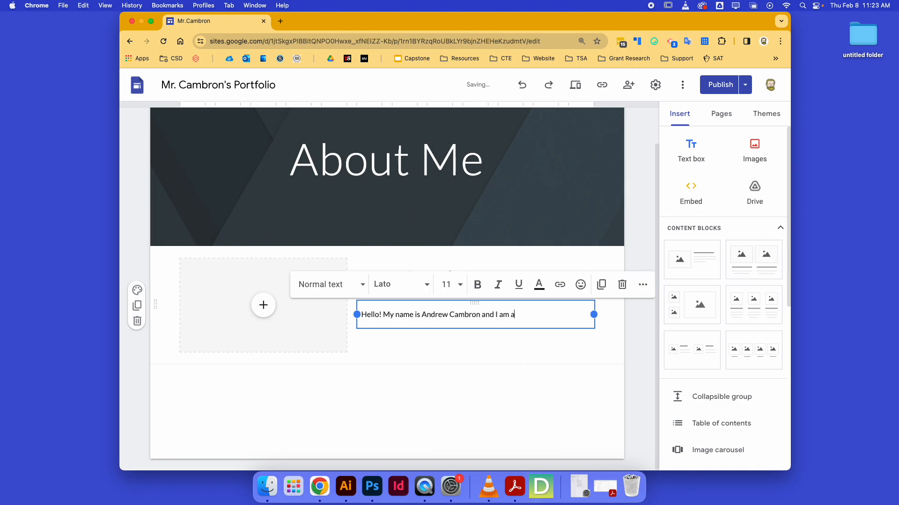
pyautogui.write('9th grade student at New')
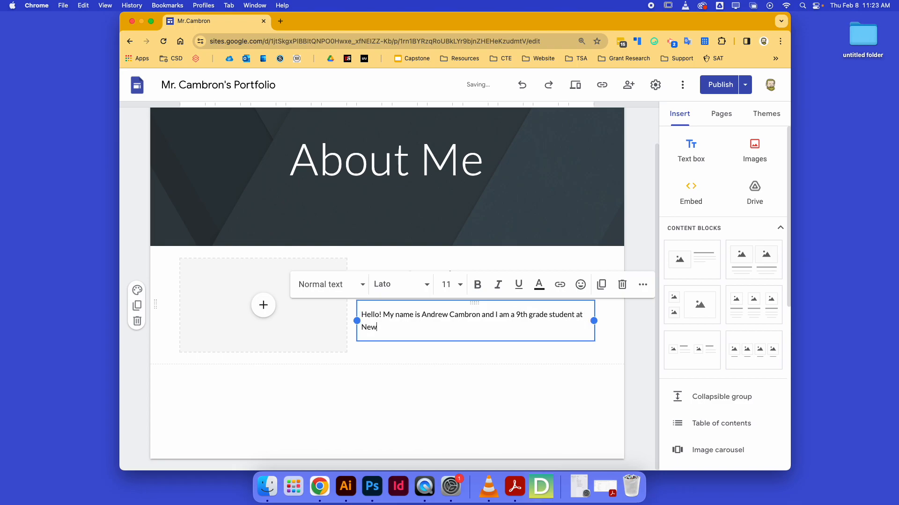
pyautogui.write('ark High S')
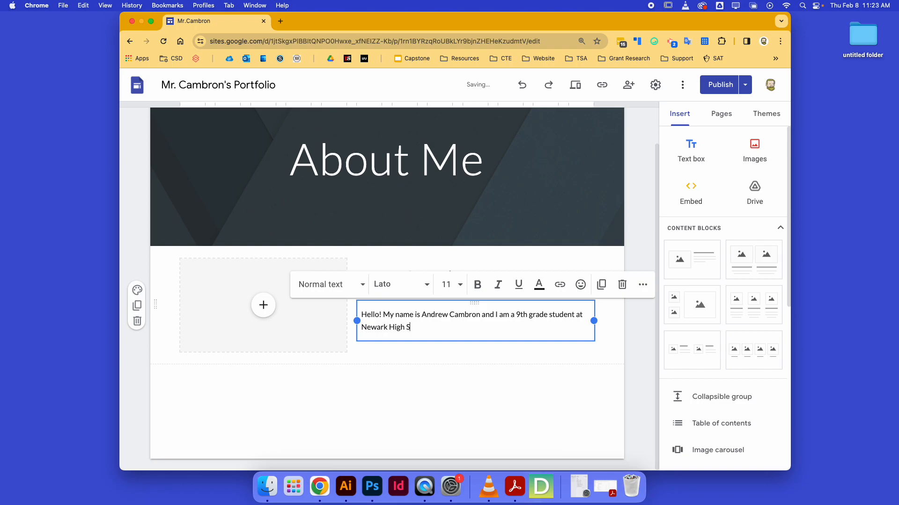
pyautogui.write('chool. This is my first year d')
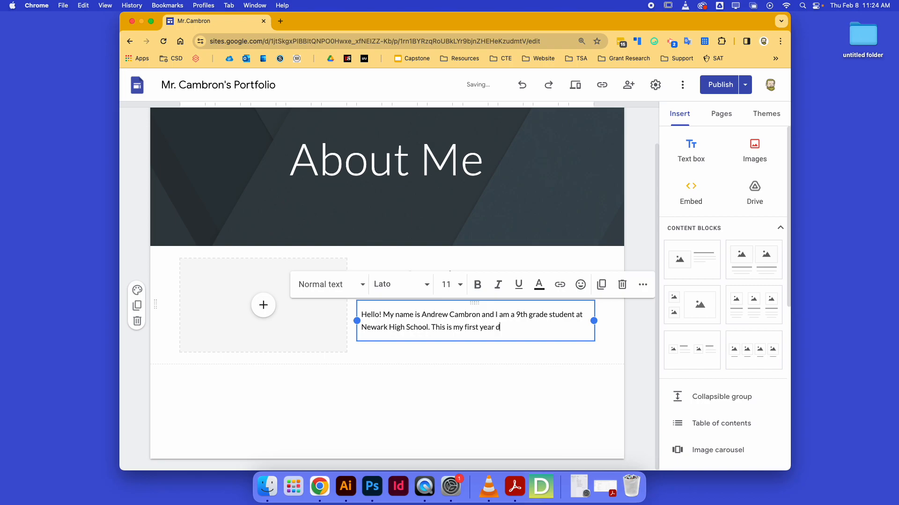
pyautogui.write('aking Digital Communications Te')
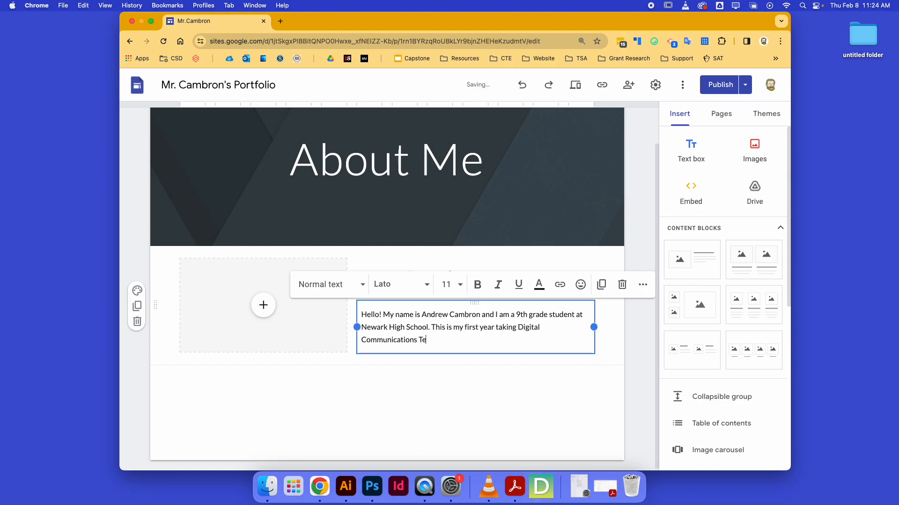
pyautogui.write('chnology')
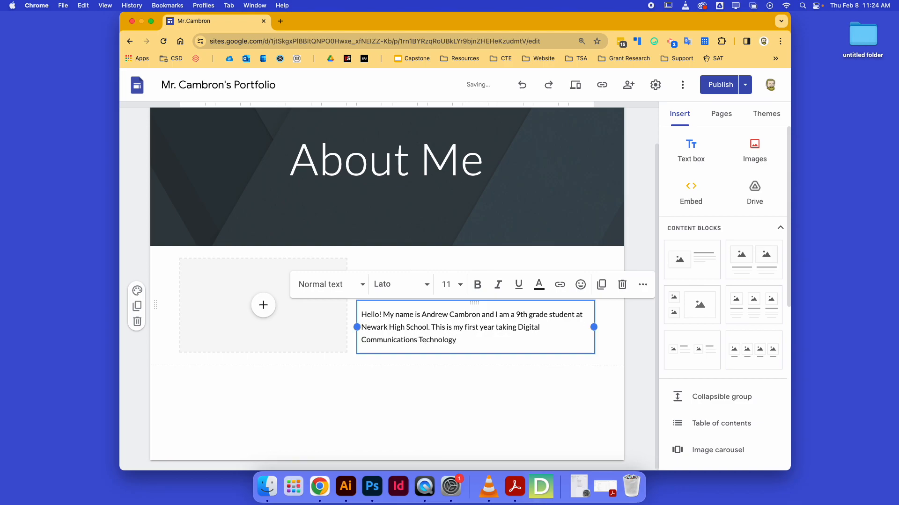
pyautogui.write('.')
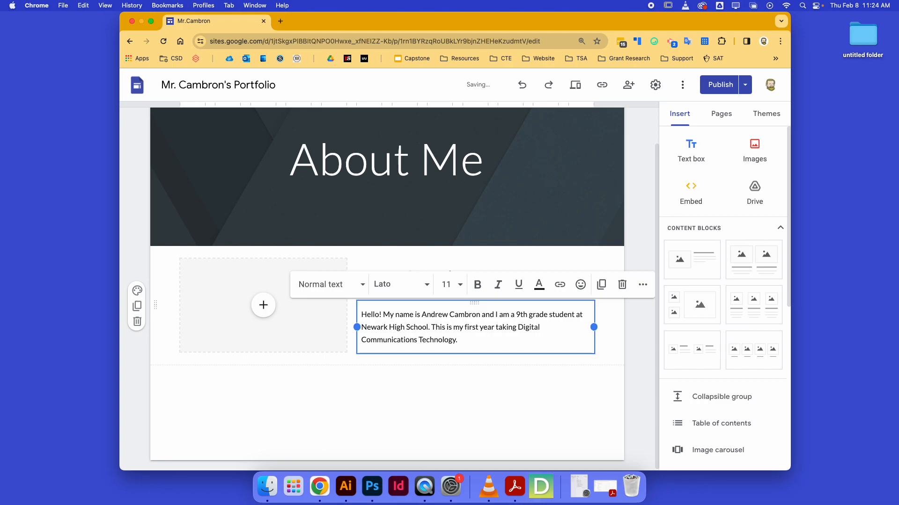
pyautogui.write('I am a member of the Marching Band, Swi')
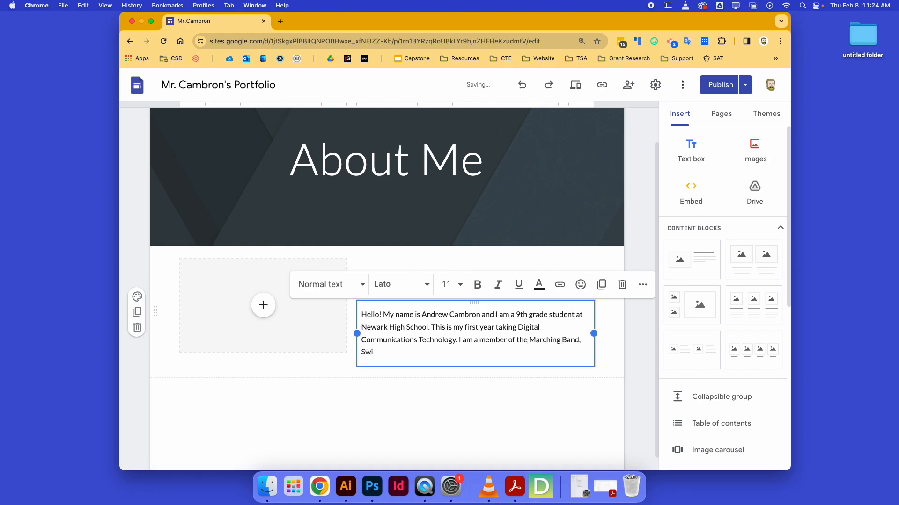
pyautogui.write('m Team, Cross')
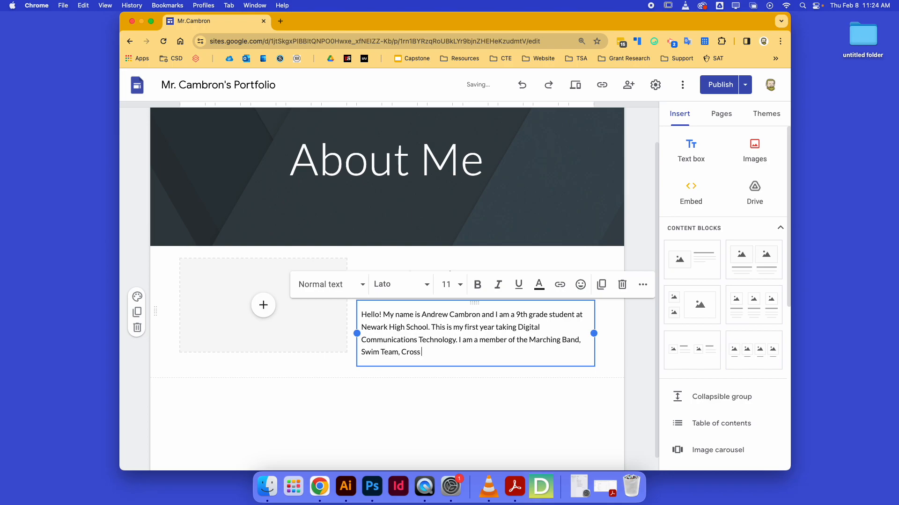
pyautogui.write('Country and the')
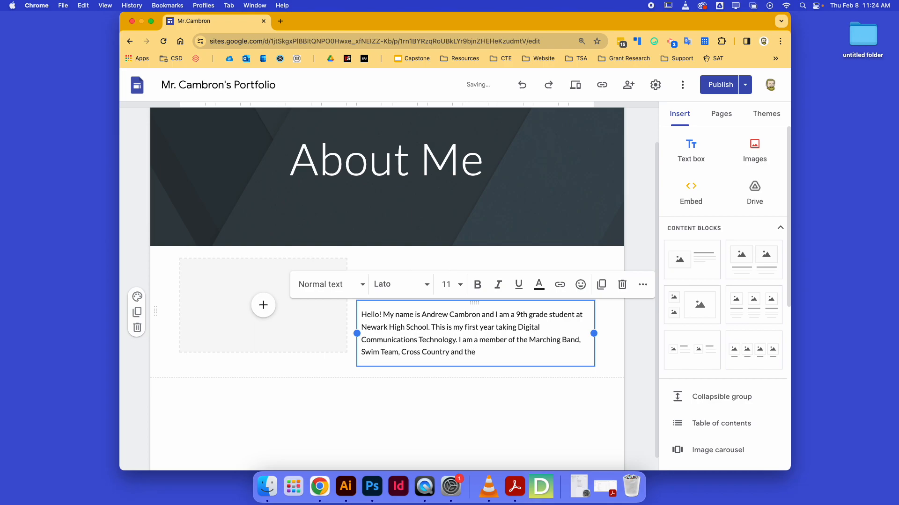
pyautogui.write('Musical.')
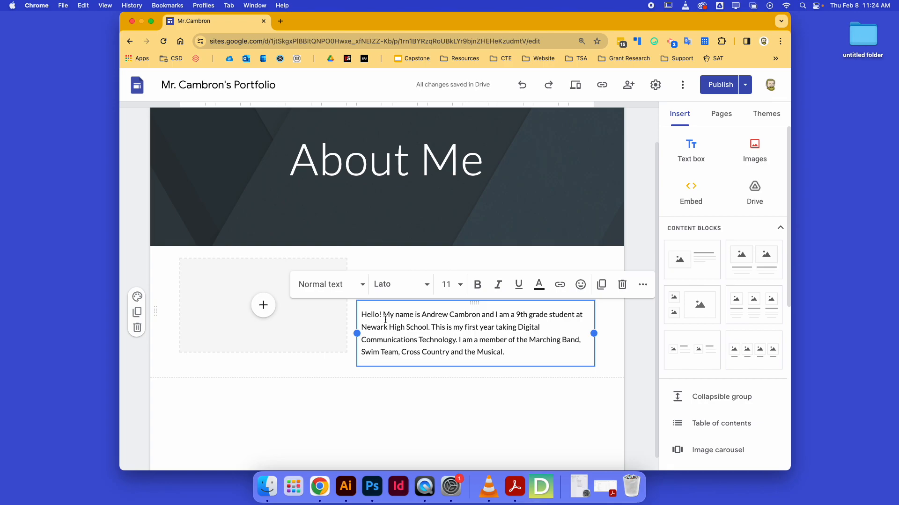
# - Add a free-time sentence: likes to draw, play banjo, languages, stamp collecting and skiing
pyautogui.click(504, 352)
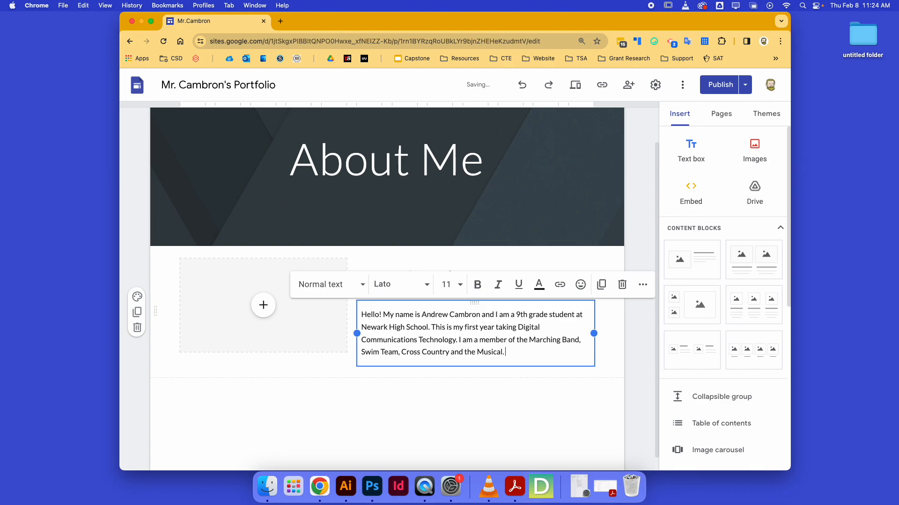
pyautogui.write('In my fre')
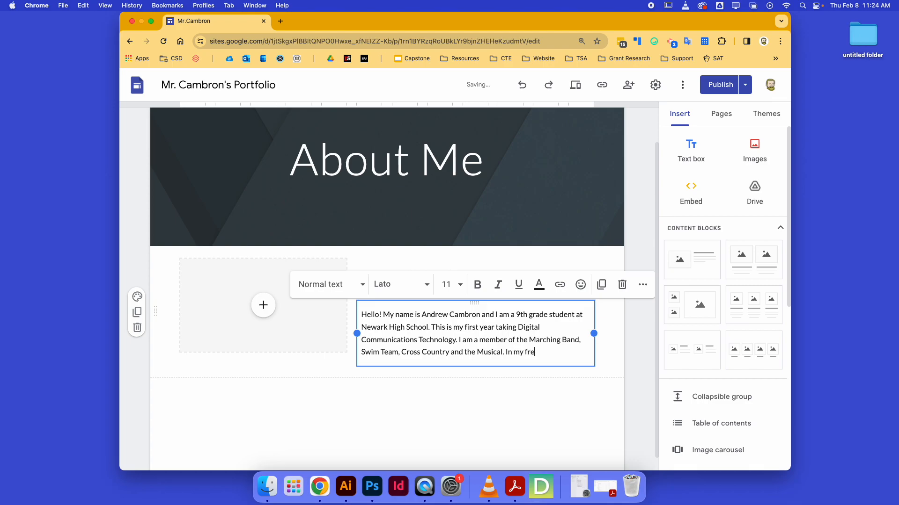
pyautogui.write('etime I lie')
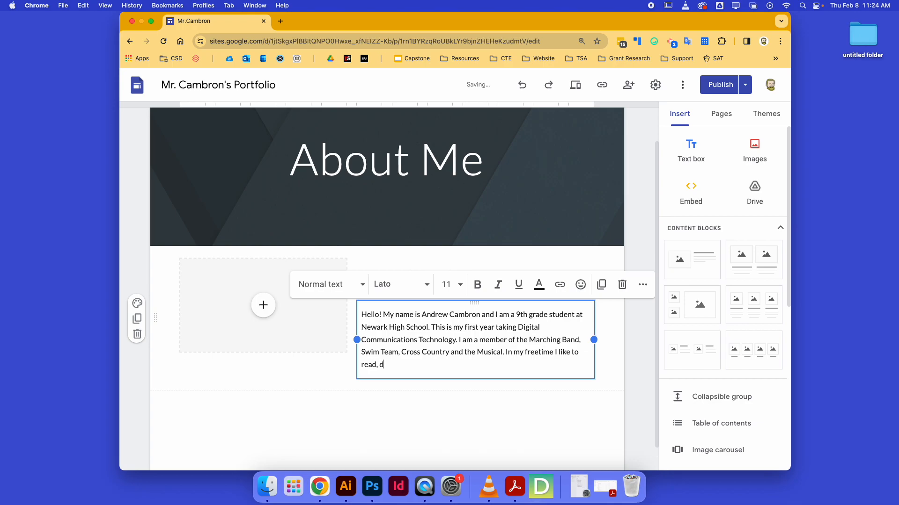
pyautogui.write('raw, pla')
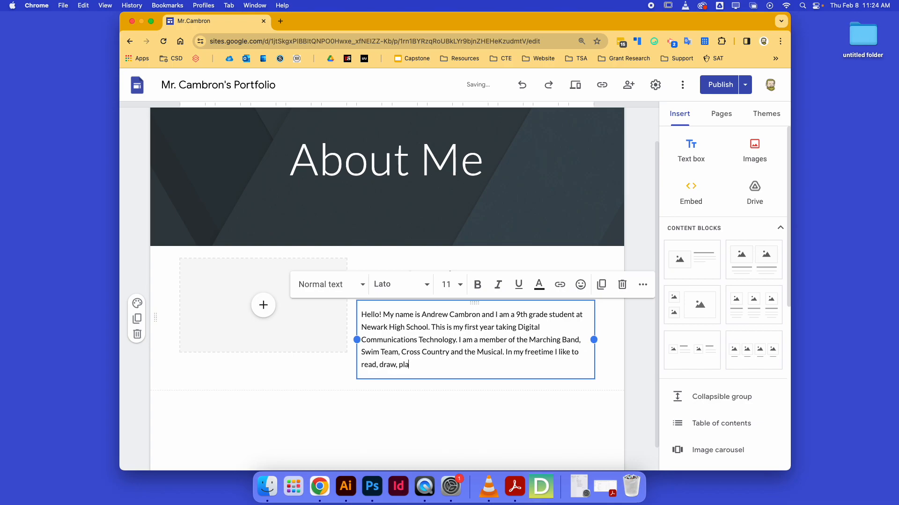
pyautogui.write('y banjo, study foreign')
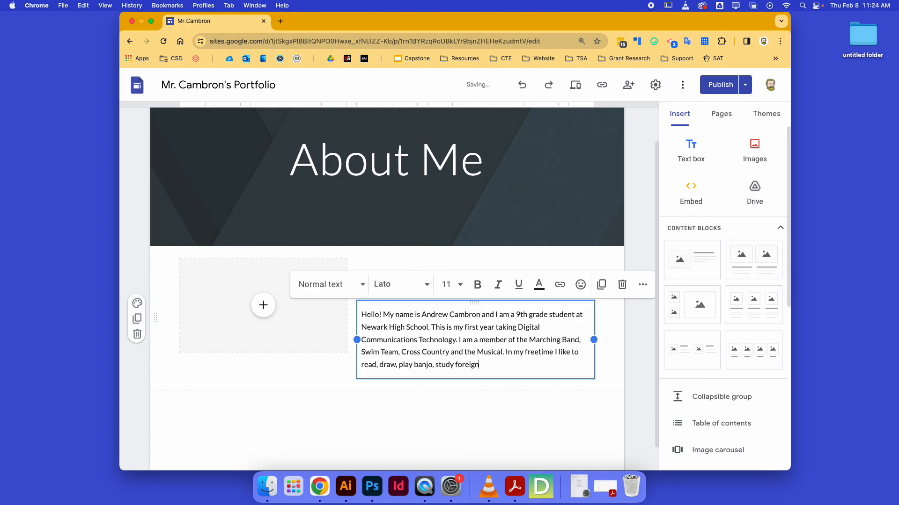
pyautogui.write('languages,')
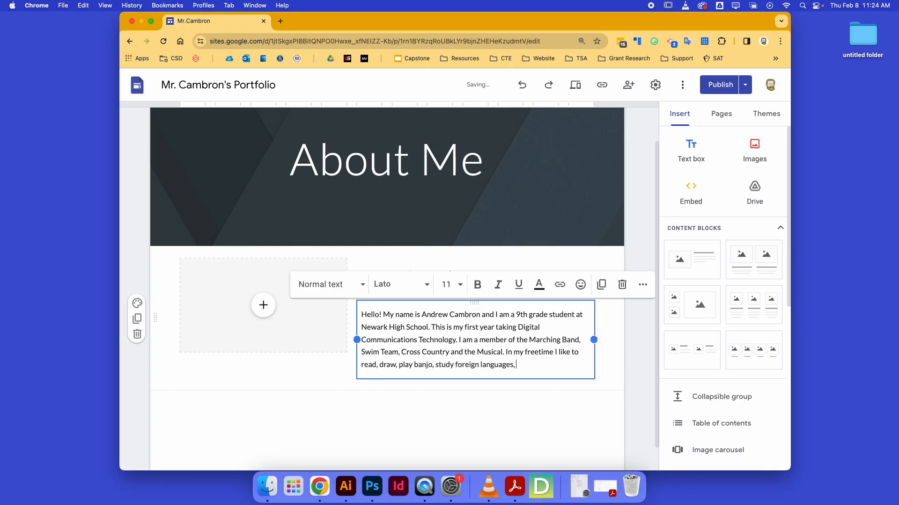
pyautogui.write('stamp collect')
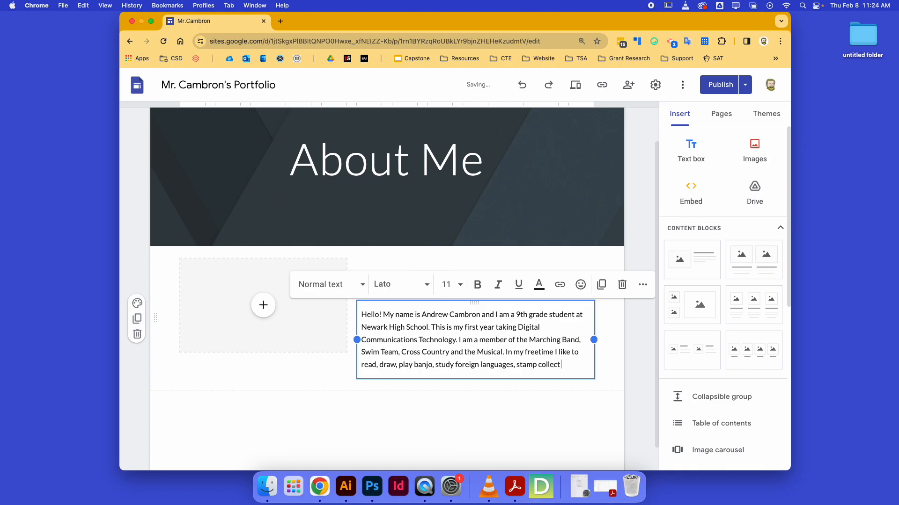
pyautogui.write('and go skiing.')
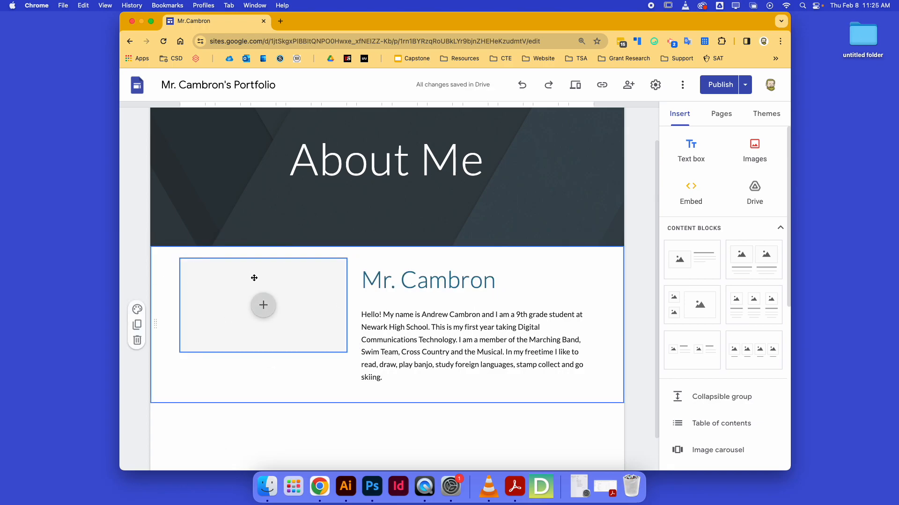
pyautogui.moveTo(320, 487)
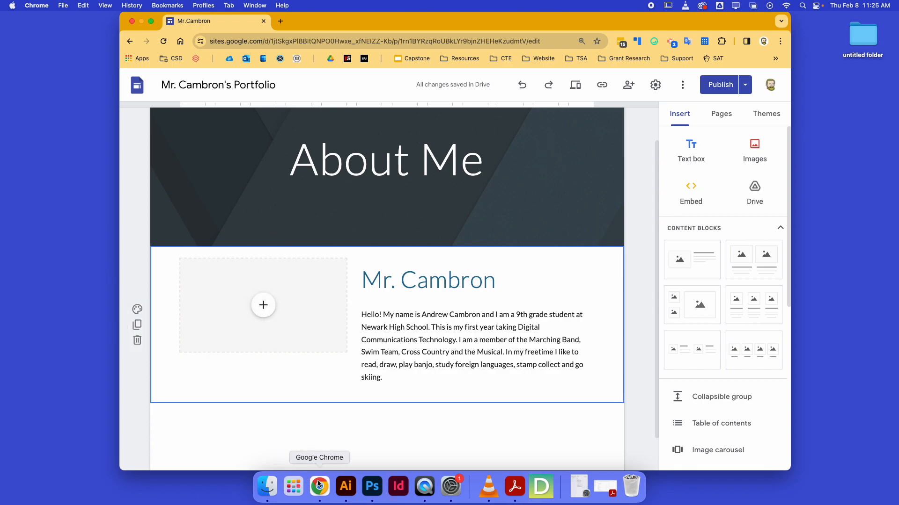
pyautogui.moveTo(267, 487)
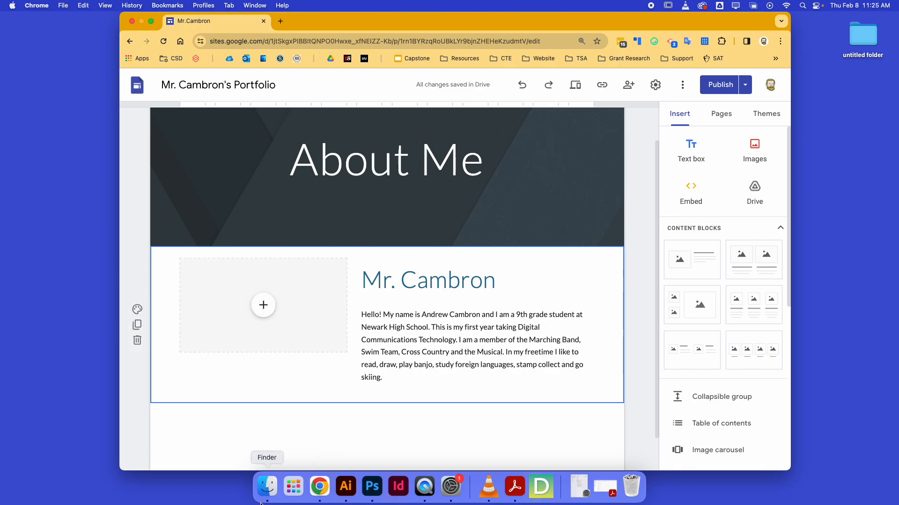
# - From the image slot, search the Desktop and untitled folder in Finder for files named 'head'
pyautogui.click(266, 487)
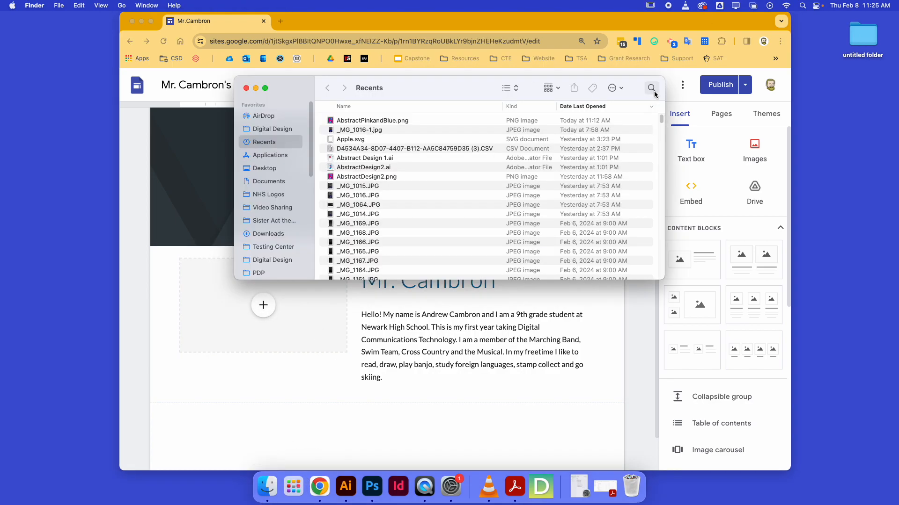
pyautogui.write('head')
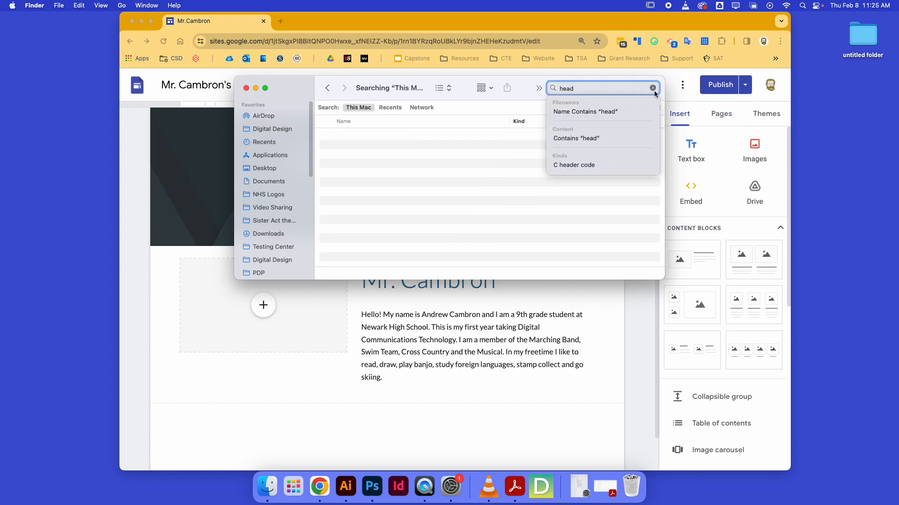
pyautogui.click(584, 111)
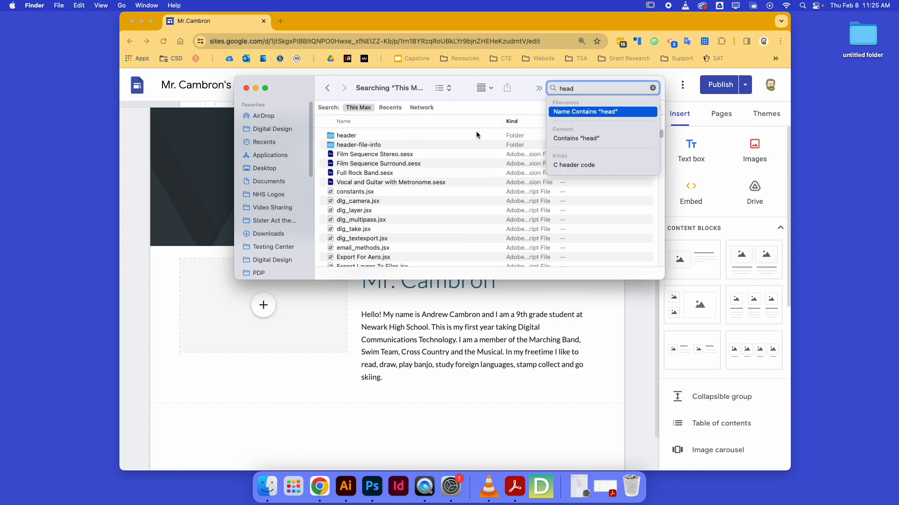
pyautogui.click(585, 111)
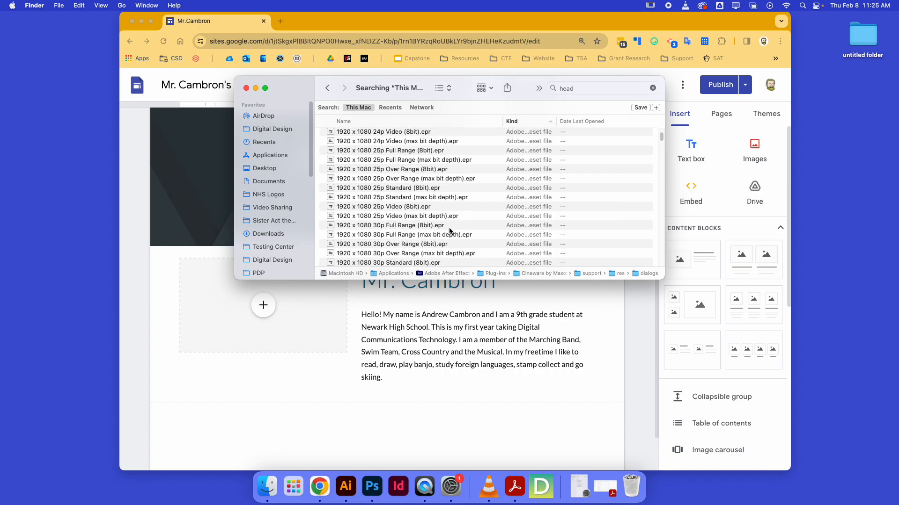
pyautogui.click(264, 167)
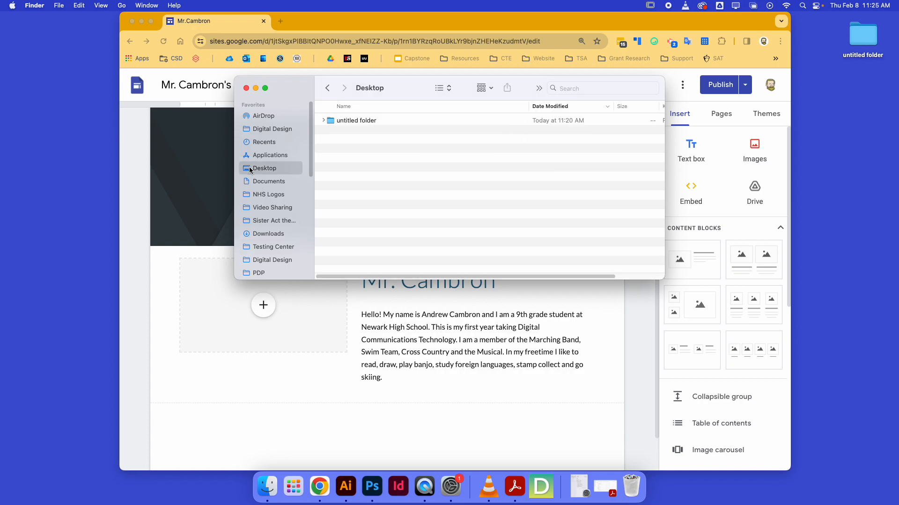
pyautogui.doubleClick(356, 120)
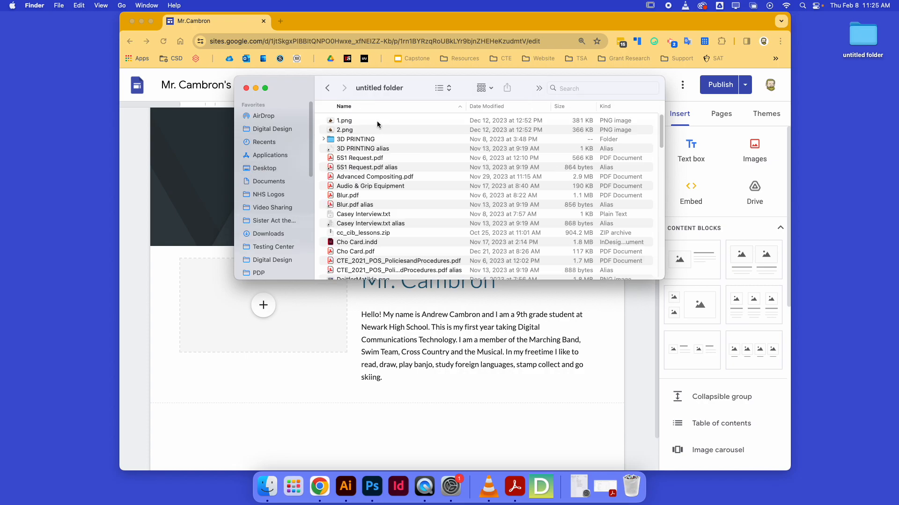
pyautogui.click(602, 88)
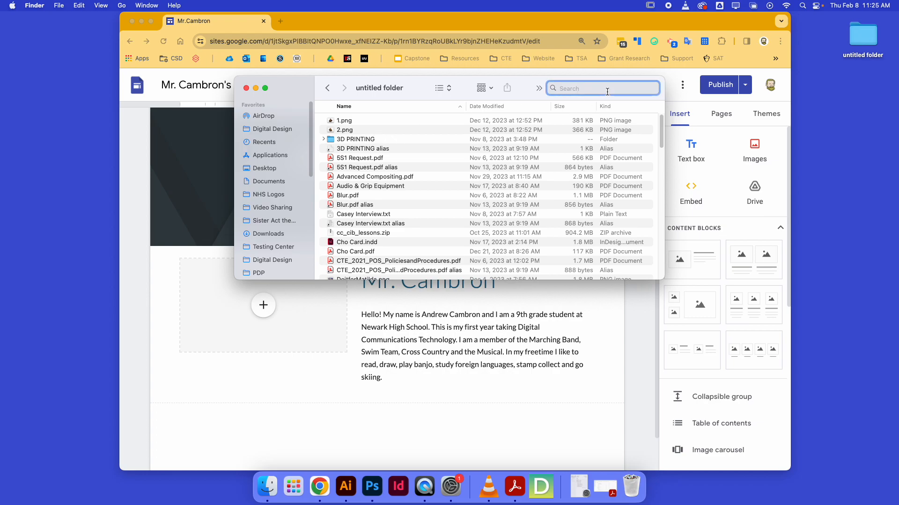
pyautogui.write('head')
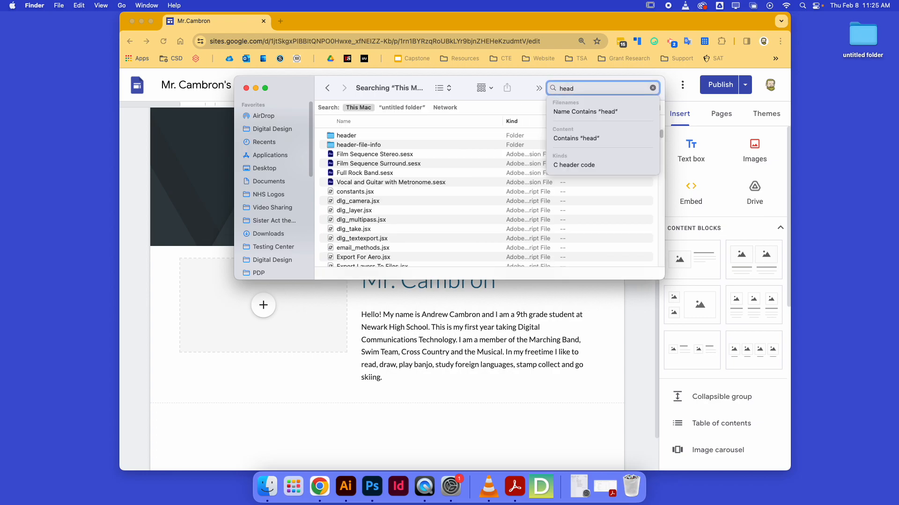
pyautogui.click(583, 112)
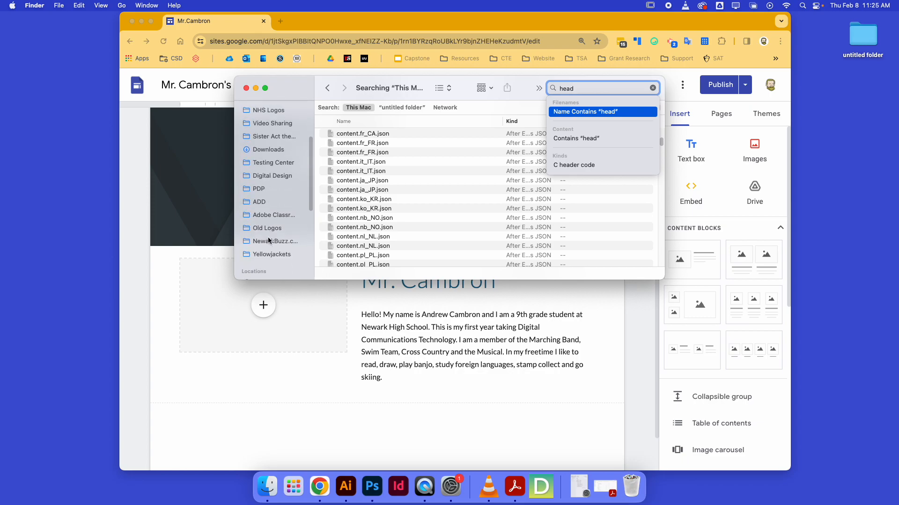
# - Browse into Google Drive's My Drive folder and search for 'head' then 'cambr'
pyautogui.click(271, 245)
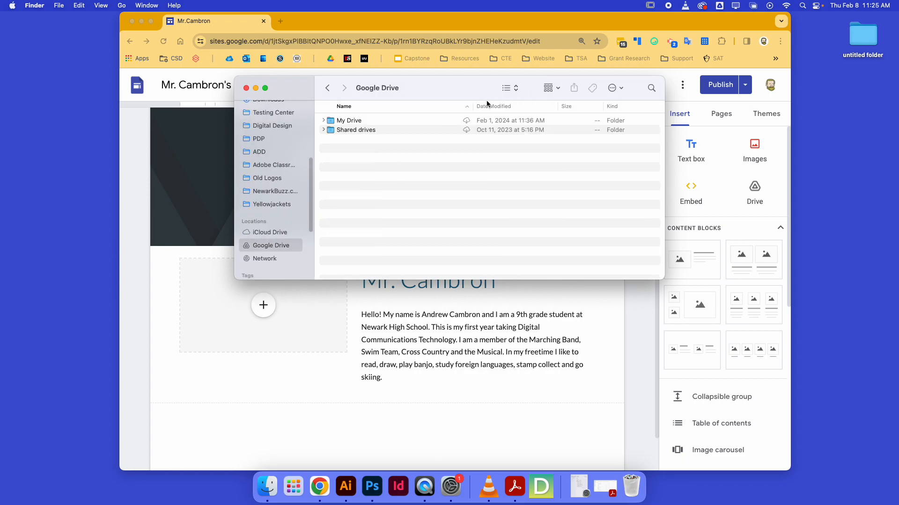
pyautogui.click(348, 121)
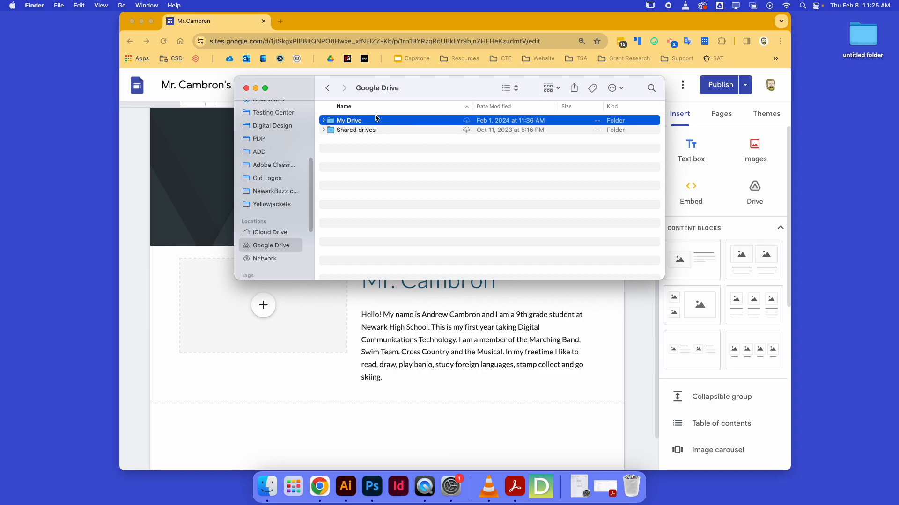
pyautogui.doubleClick(349, 121)
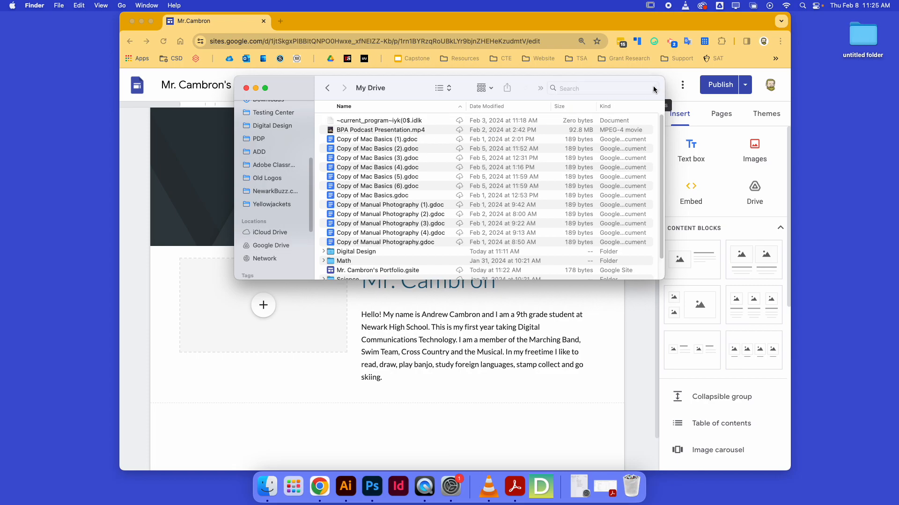
pyautogui.write('head')
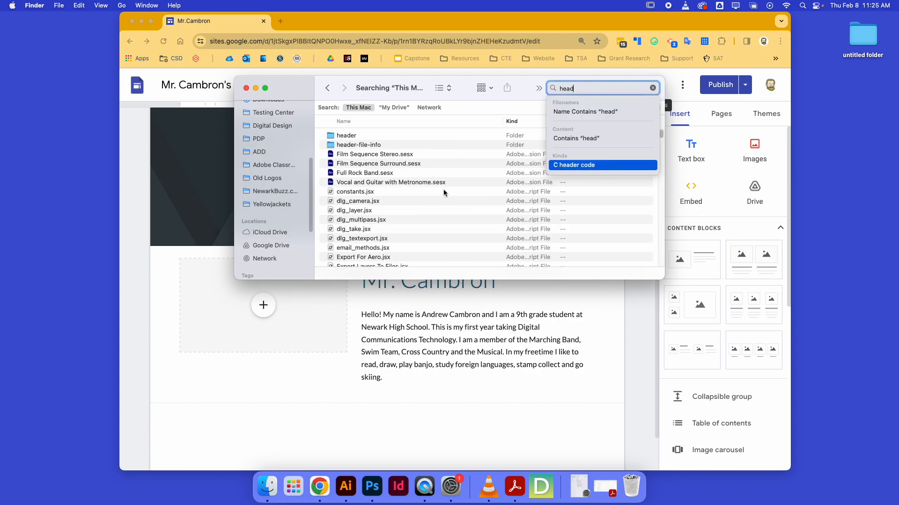
pyautogui.write('cambron')
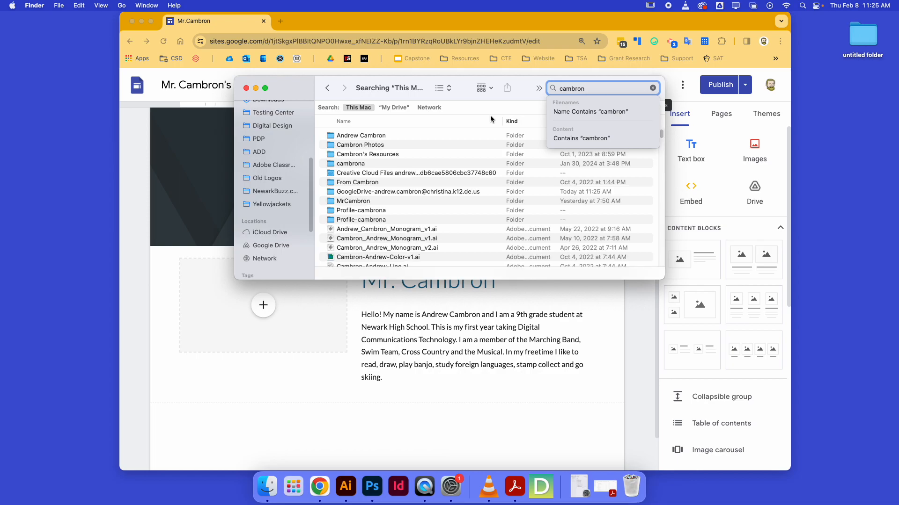
pyautogui.moveTo(351, 252)
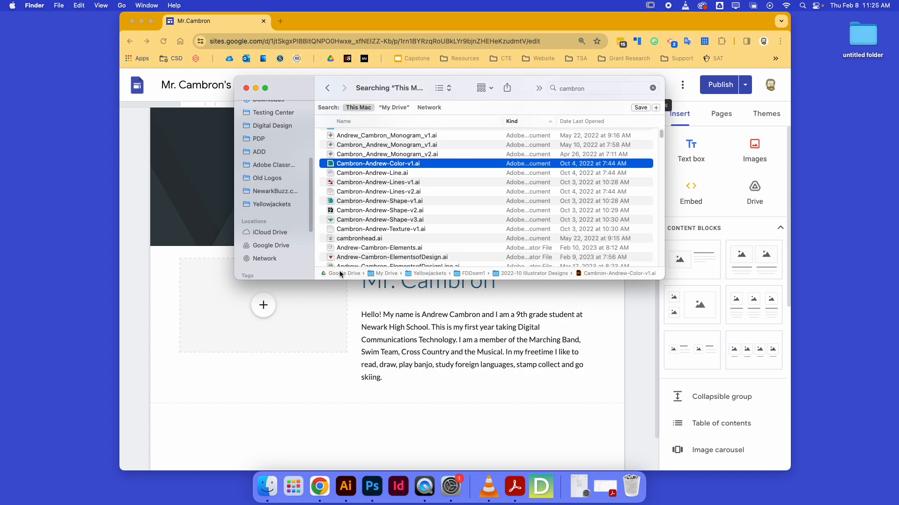
# - After inspecting cambronhead.ai, select Colorhead-8.png and insert it into the image slot
pyautogui.click(360, 239)
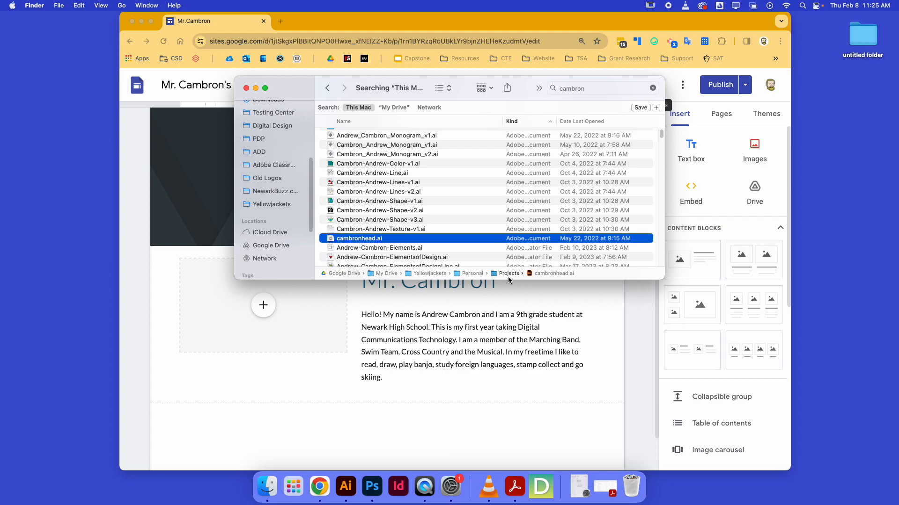
pyautogui.doubleClick(359, 238)
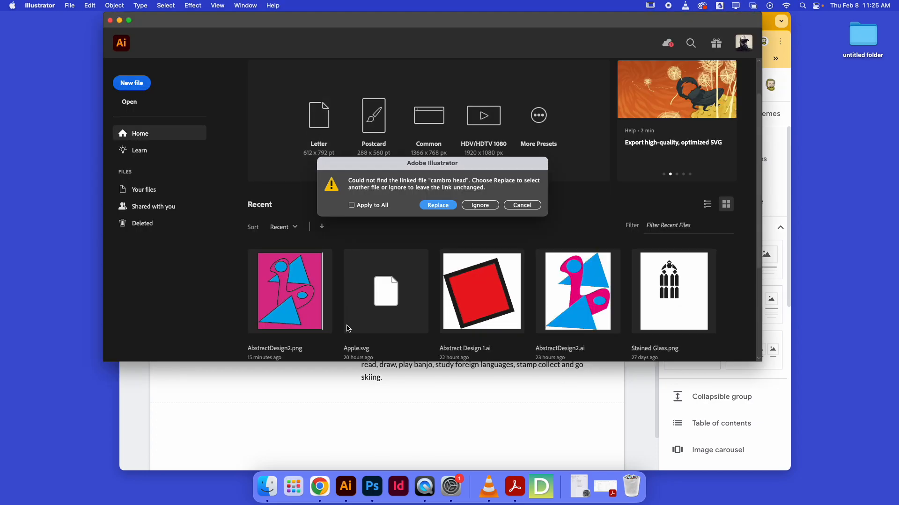
pyautogui.click(479, 204)
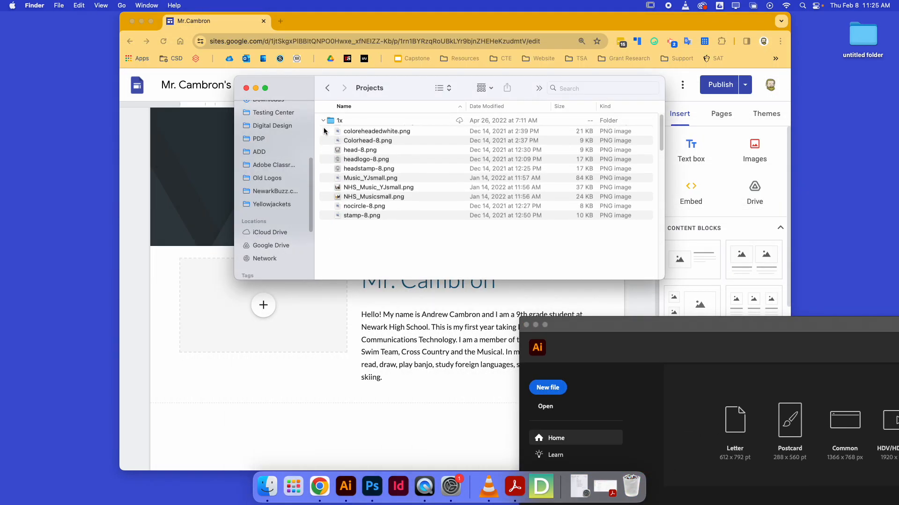
pyautogui.click(366, 205)
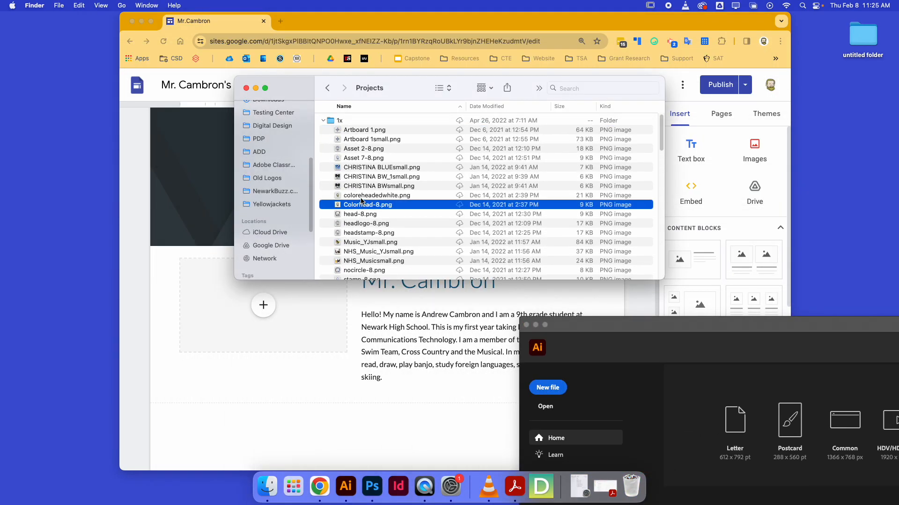
pyautogui.click(377, 196)
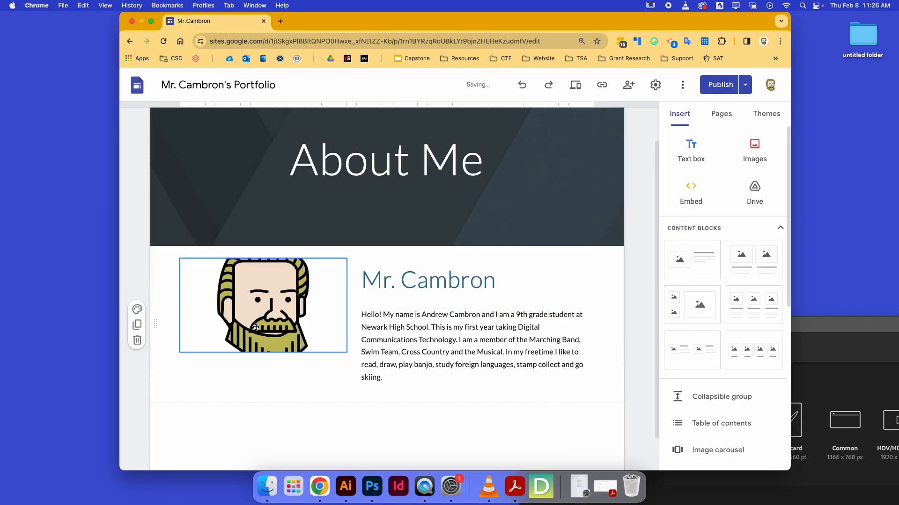
# - Uncrop the inserted head portrait so the whole image shows beside the introduction
pyautogui.click(263, 305)
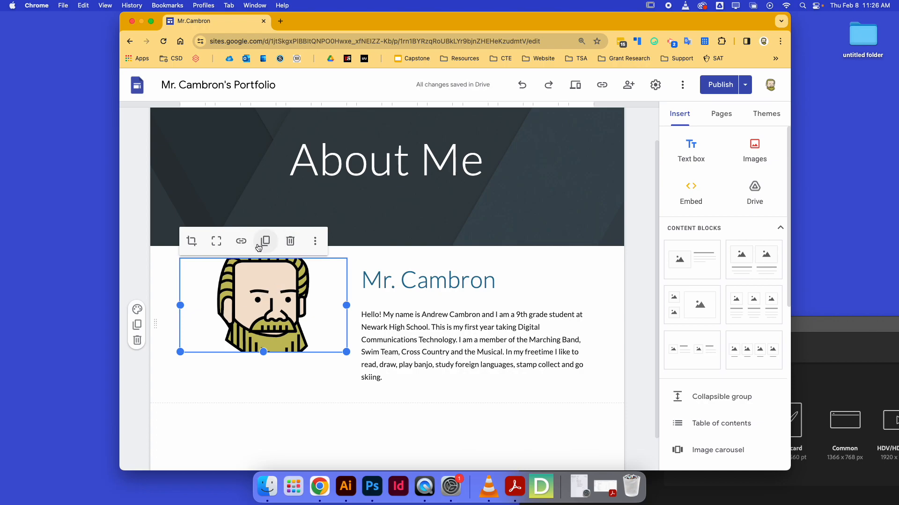
pyautogui.moveTo(248, 329)
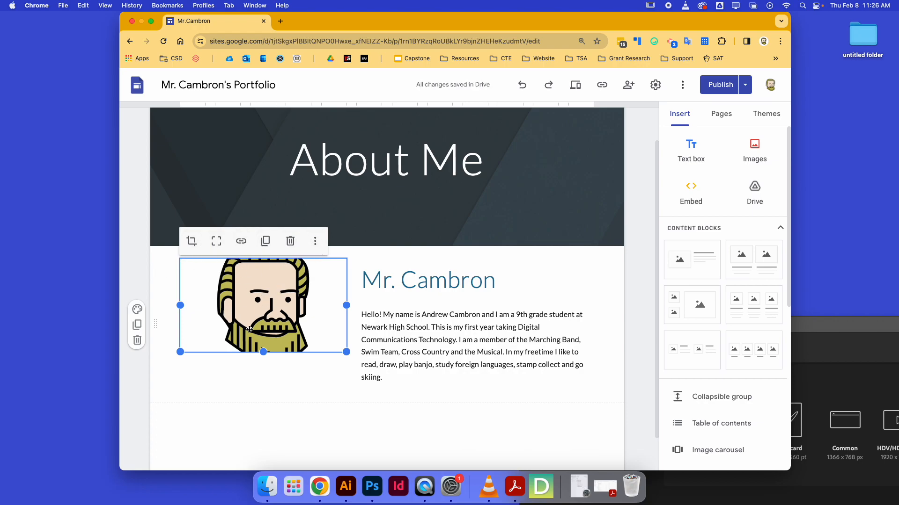
pyautogui.moveTo(216, 240)
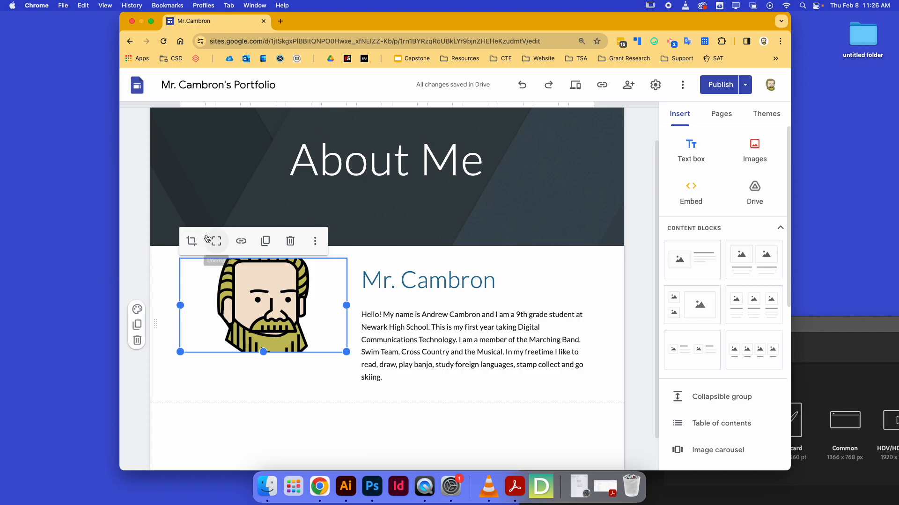
pyautogui.moveTo(216, 241)
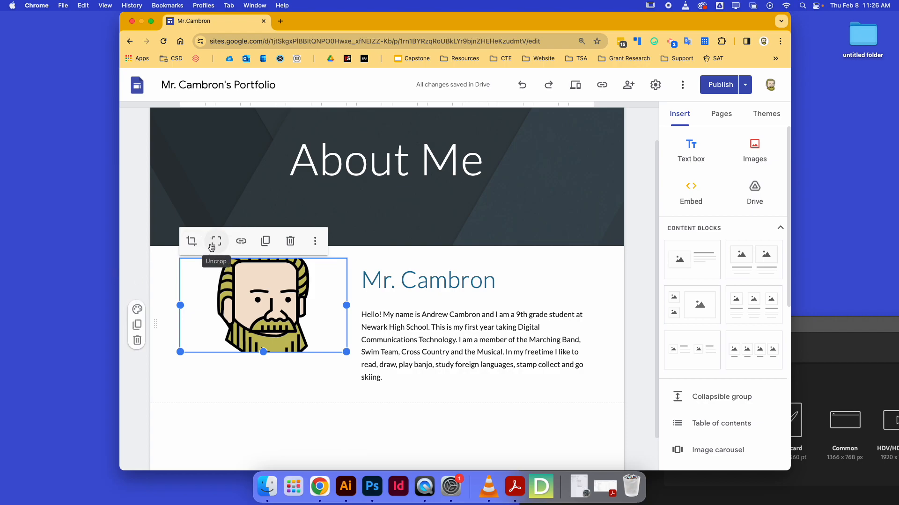
pyautogui.click(216, 240)
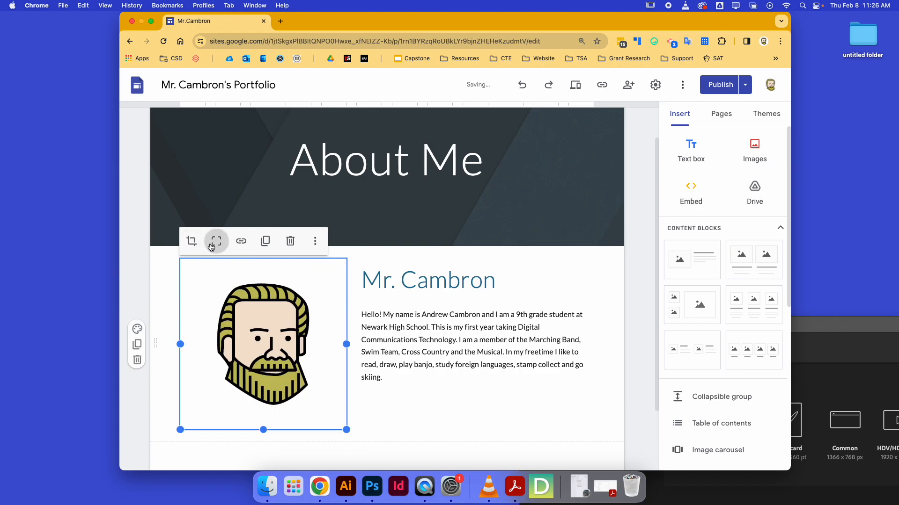
pyautogui.moveTo(182, 276)
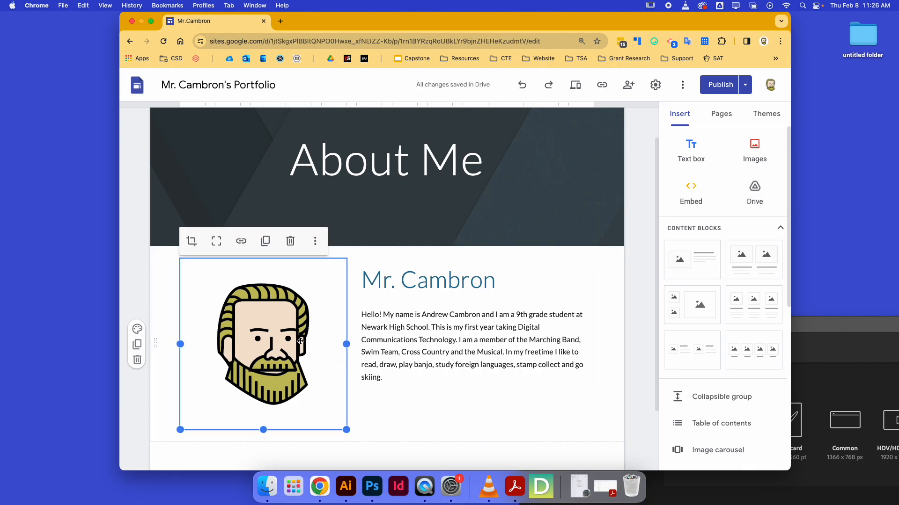
pyautogui.click(191, 240)
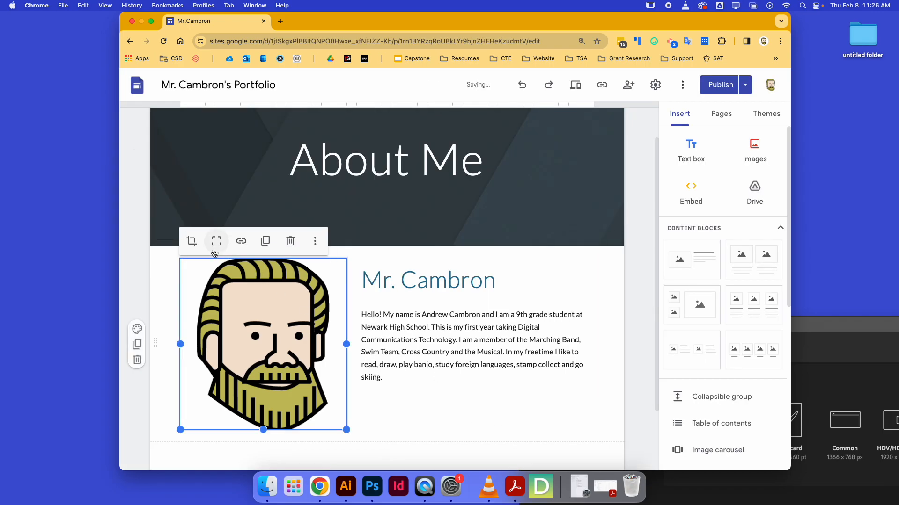
pyautogui.click(367, 411)
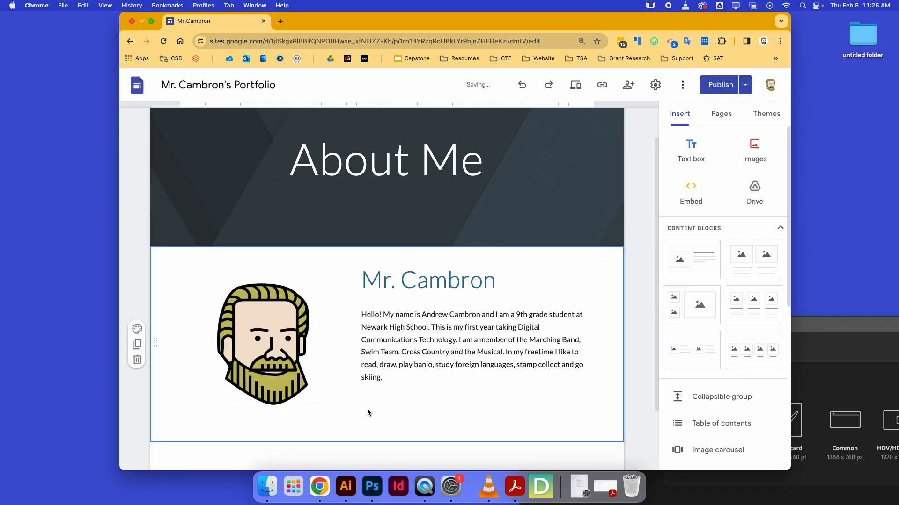
pyautogui.click(386, 159)
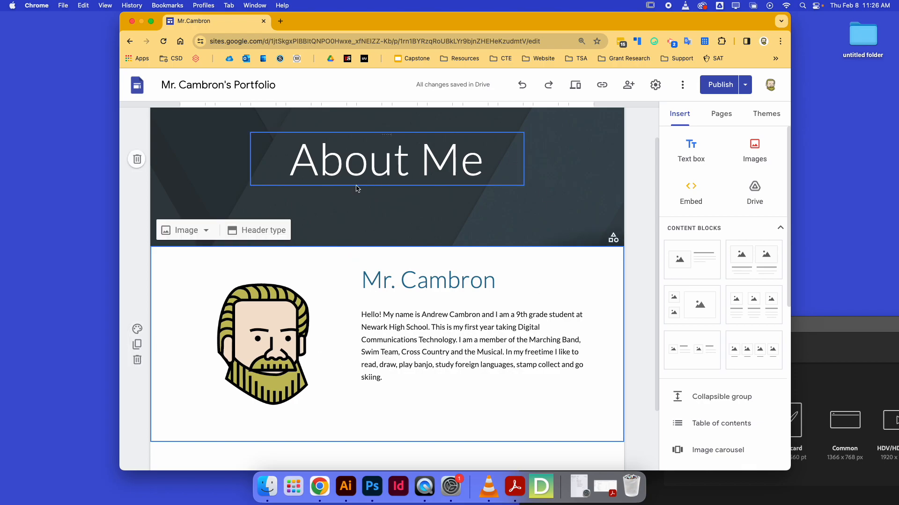
pyautogui.scroll(-3)
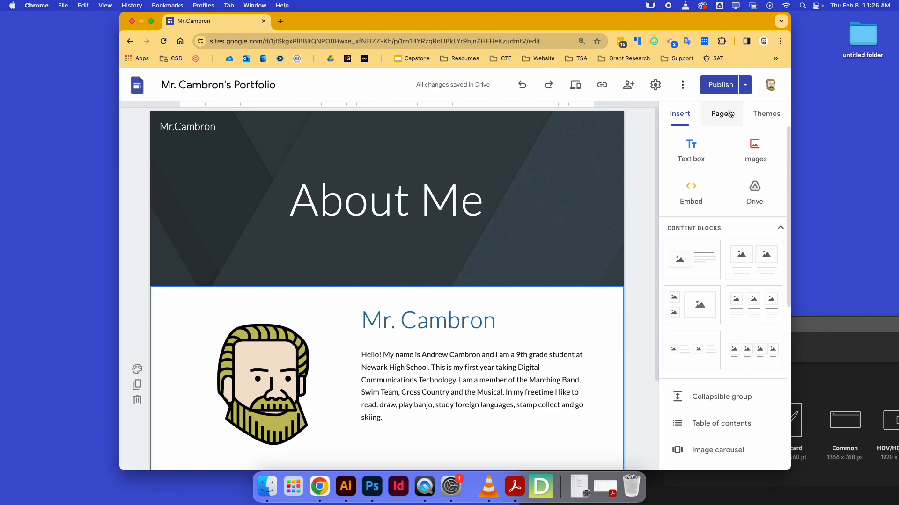
# - Add a new menu section named 'Foundations of Digital Design' from the Pages panel
pyautogui.click(721, 113)
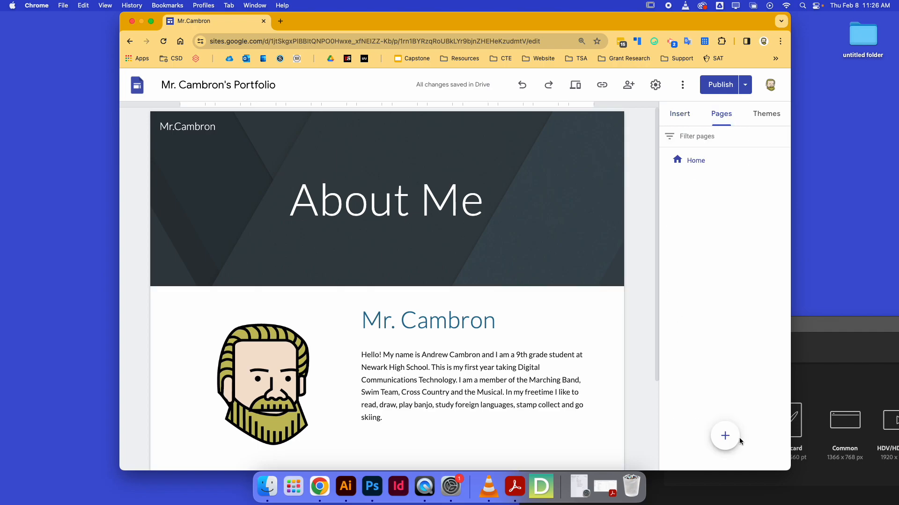
pyautogui.click(725, 436)
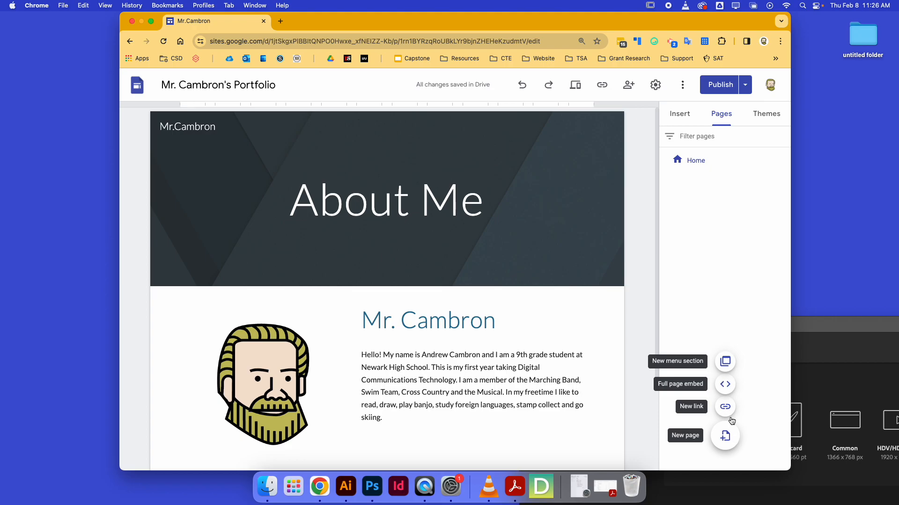
pyautogui.click(724, 361)
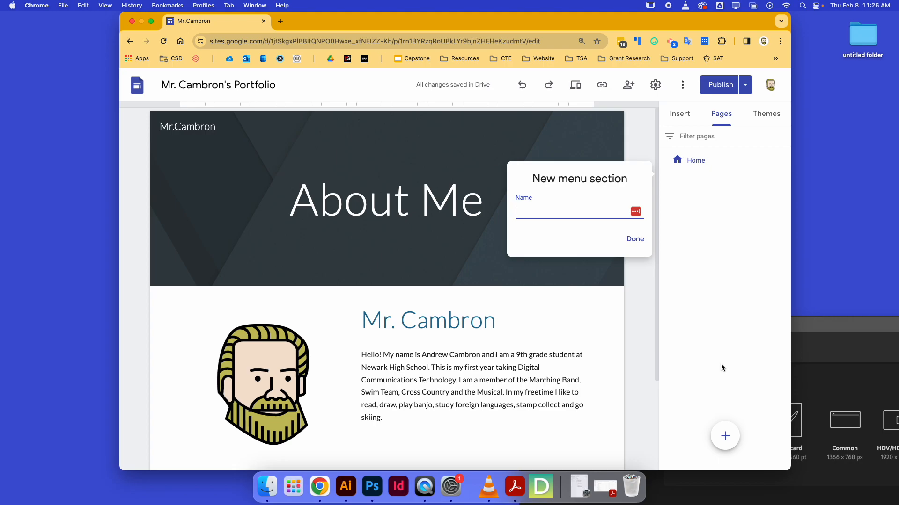
pyautogui.write('Foundations of Digital')
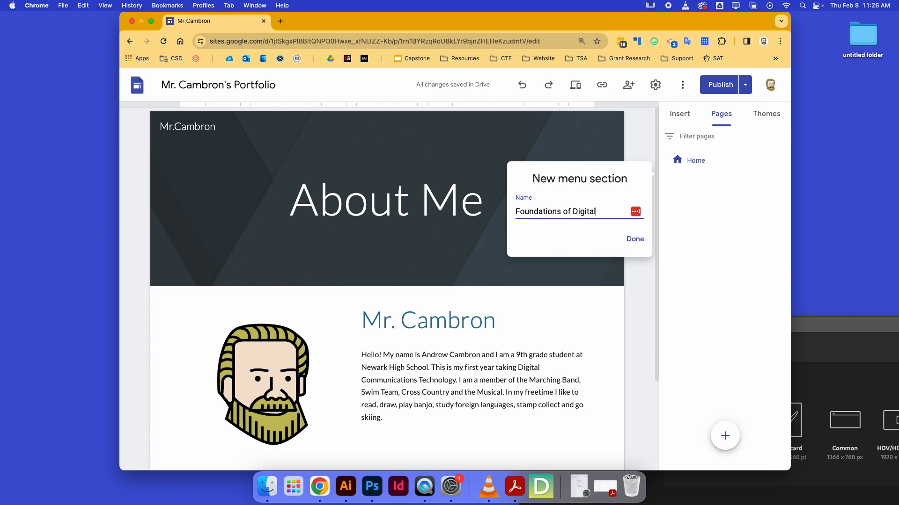
pyautogui.write('Design')
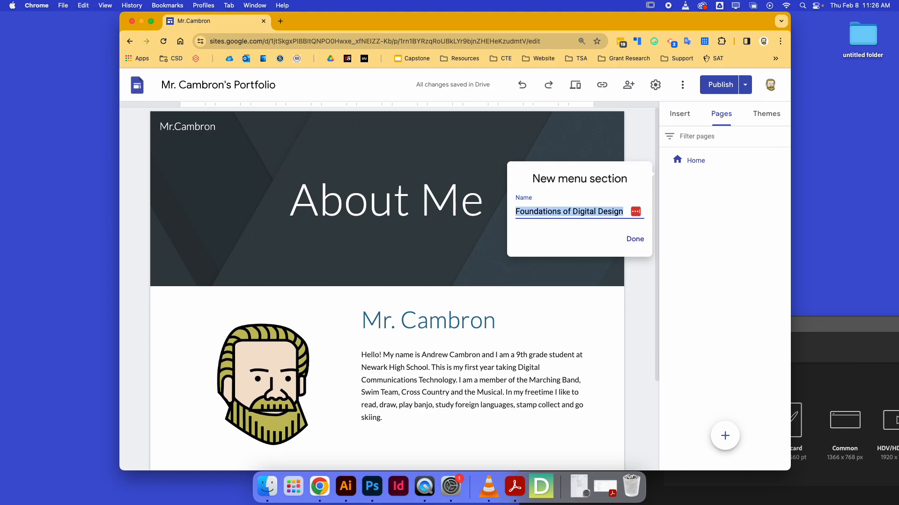
pyautogui.write('FDD')
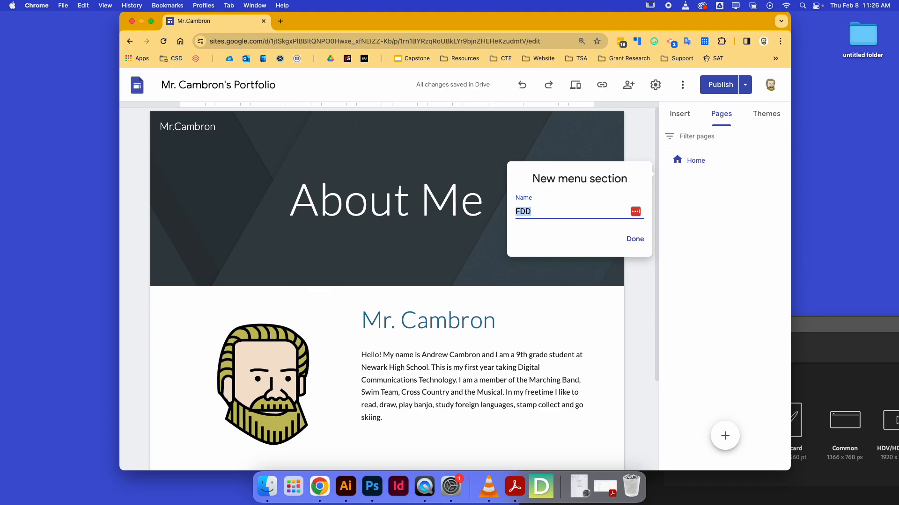
pyautogui.write('Foundations of Digital Design')
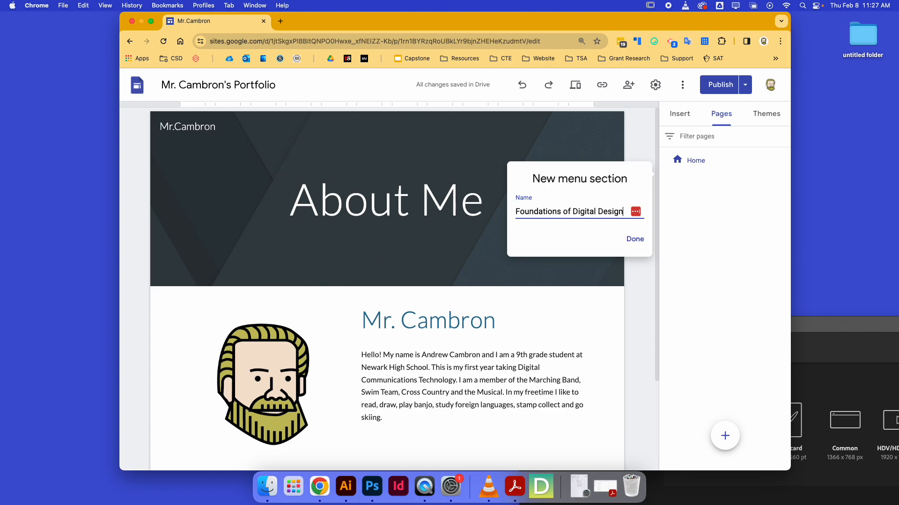
pyautogui.click(634, 239)
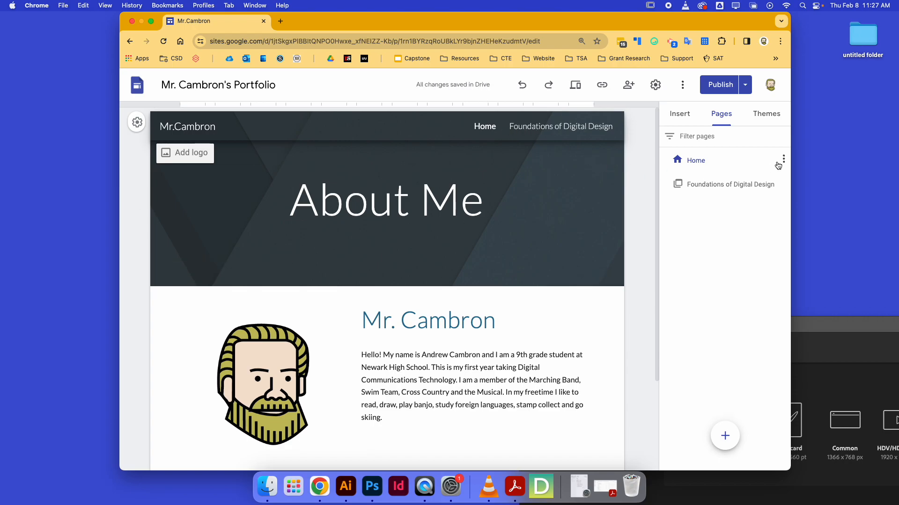
# - Rename the Home page to 'About Me' through its page properties
pyautogui.click(782, 160)
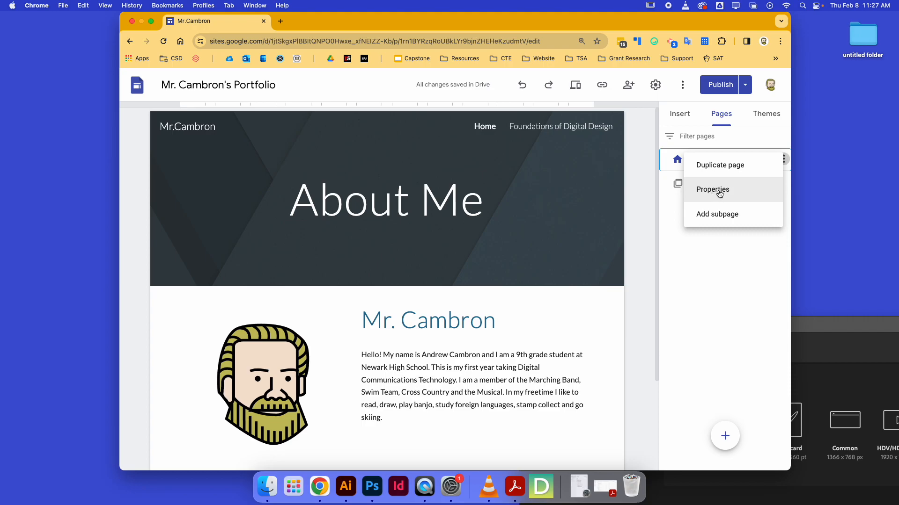
pyautogui.click(713, 189)
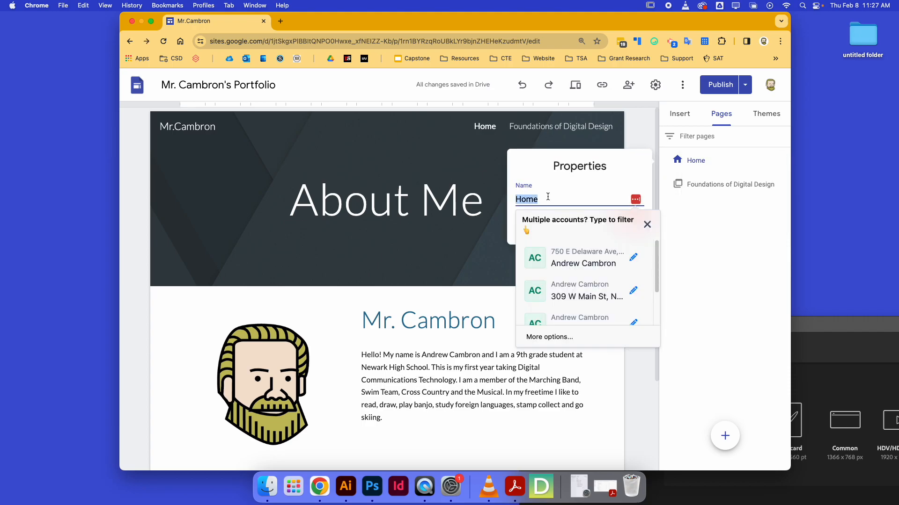
pyautogui.write('About Me')
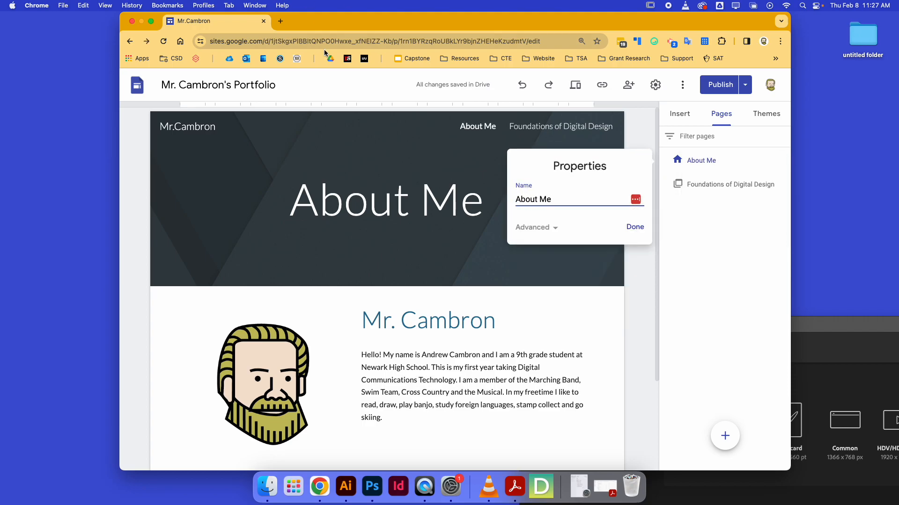
pyautogui.click(635, 226)
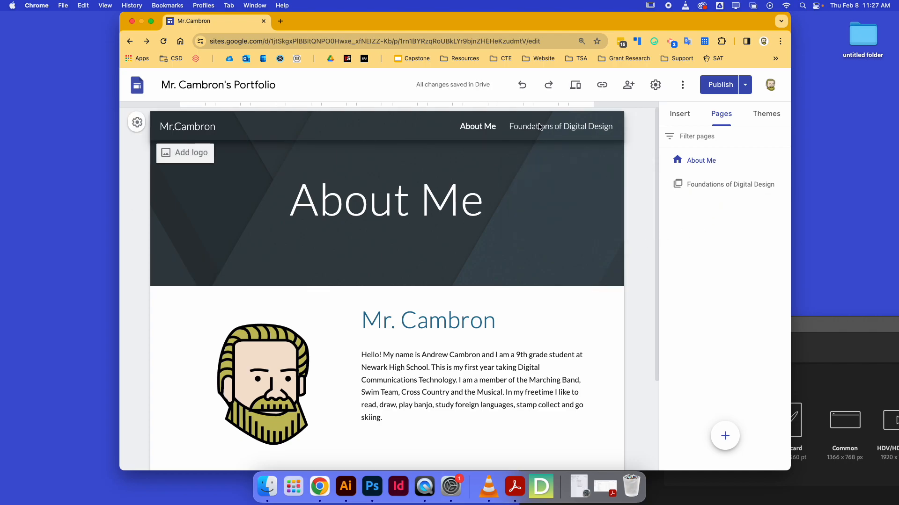
# - Add a subpage named 'Abstract Design' under Foundations of Digital Design
pyautogui.click(784, 184)
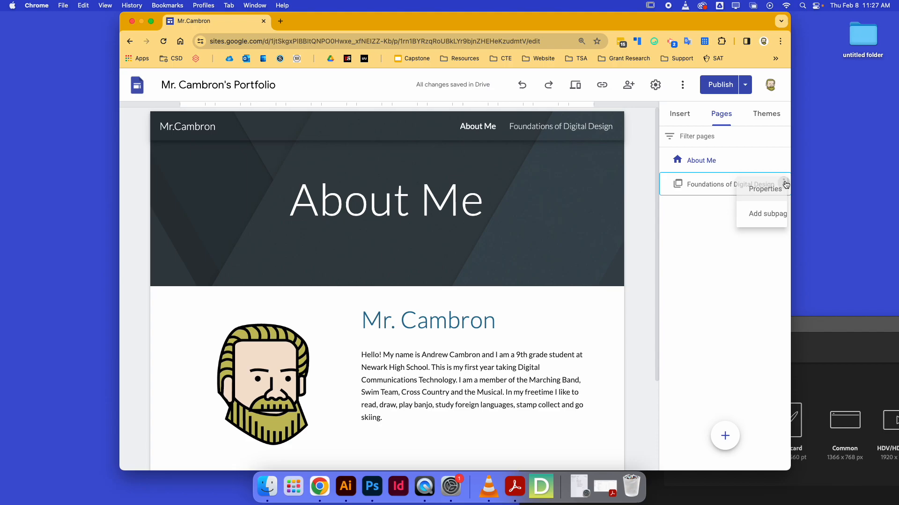
pyautogui.click(767, 214)
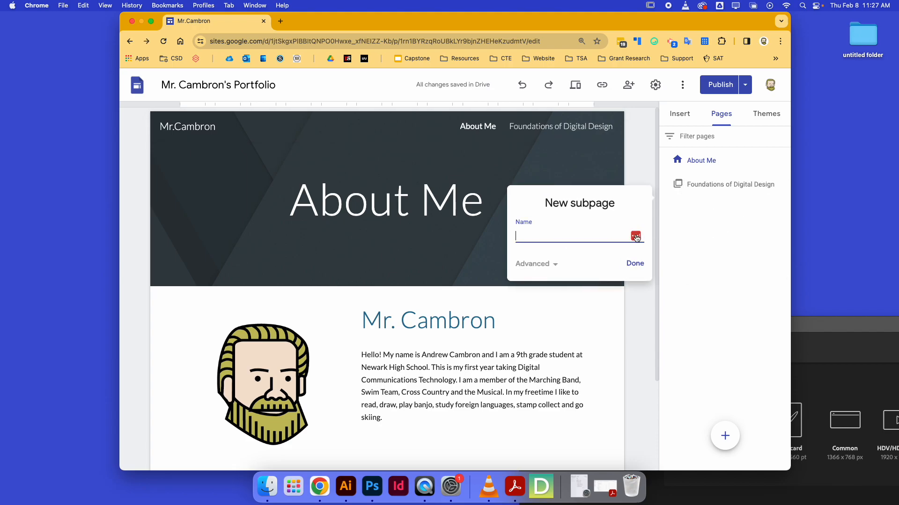
pyautogui.write('Abstract Design')
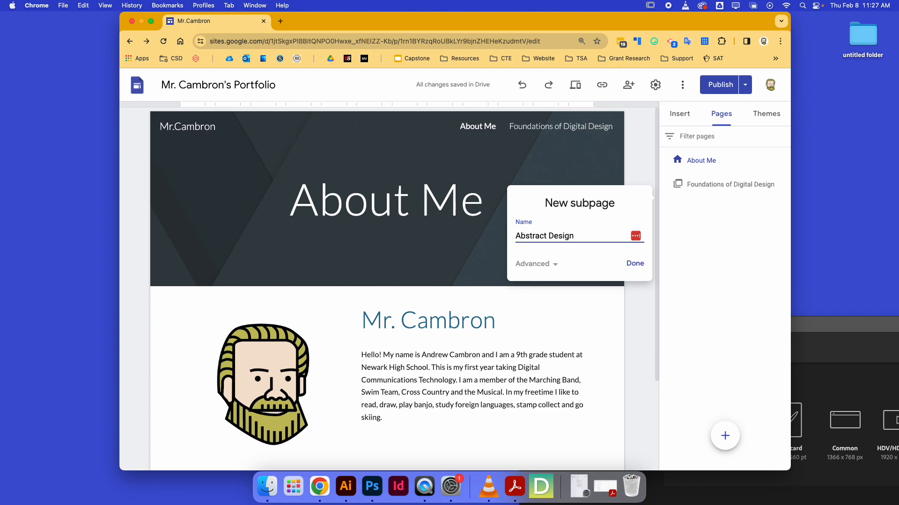
pyautogui.click(634, 263)
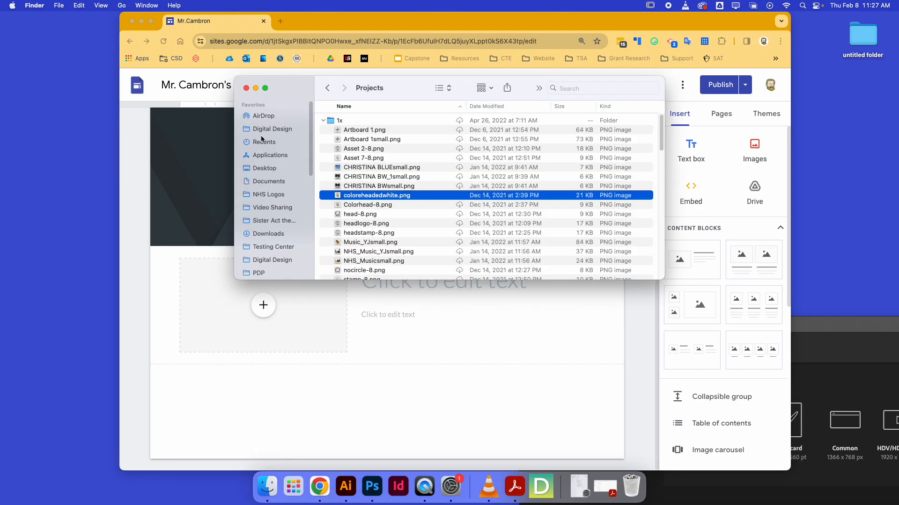
# - Upload the abstract artwork PNG and head the content block 'Abstract Design'
pyautogui.click(273, 129)
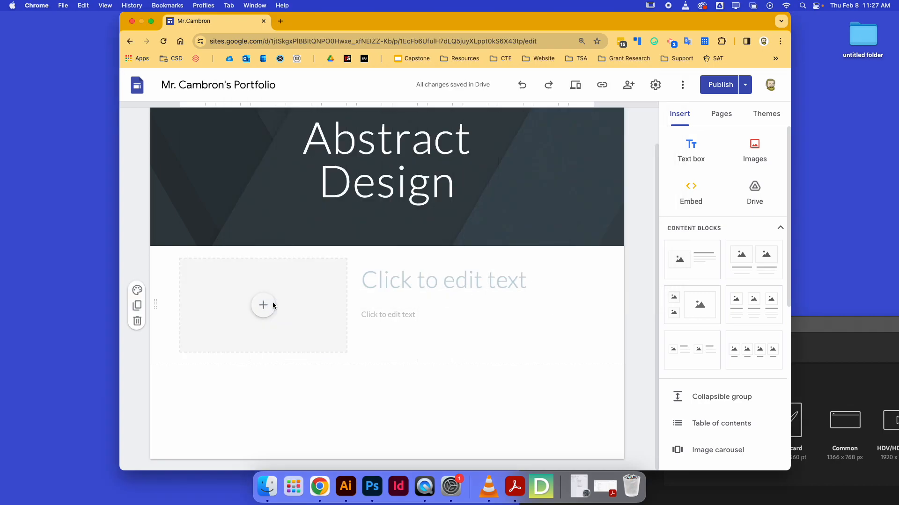
pyautogui.click(262, 305)
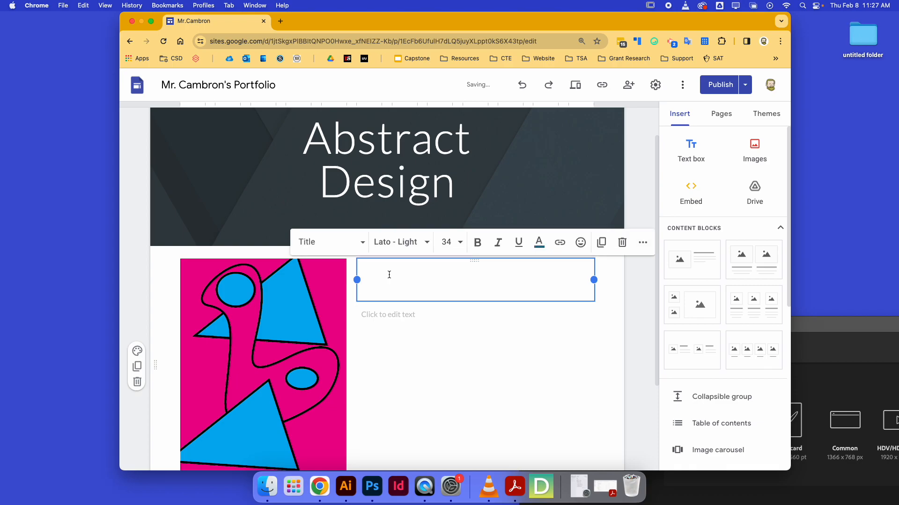
pyautogui.write('Abstract Design')
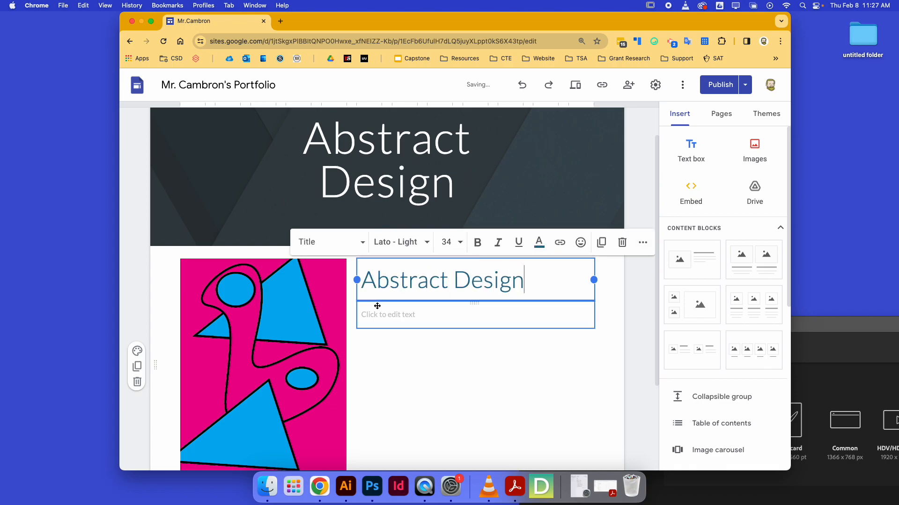
# - Begin the project description under the heading with 'In this proj'
pyautogui.click(390, 315)
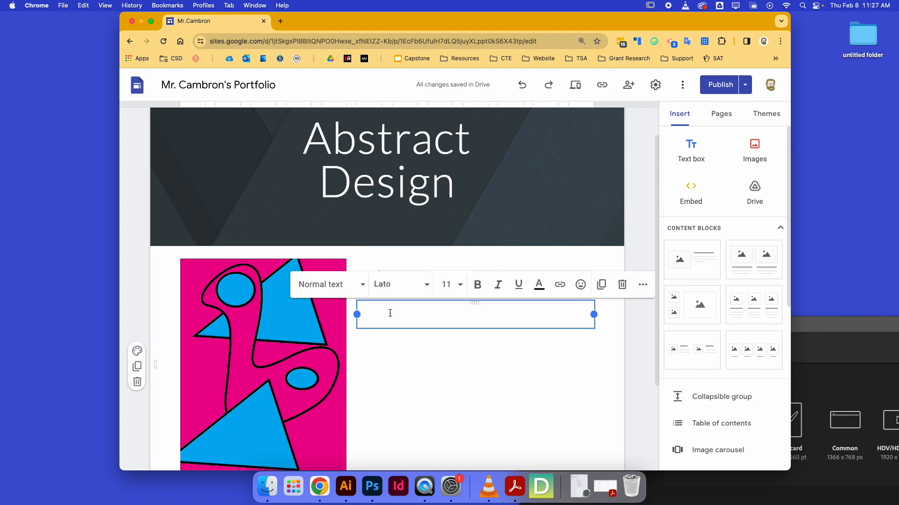
pyautogui.write('In this proj')
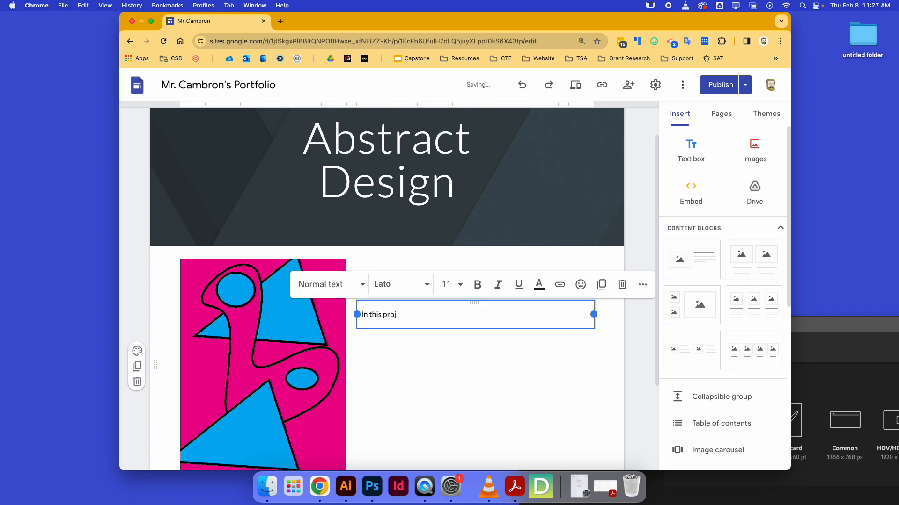
# - Describe being asked to create an abstract design, made in Adobe Illustrator and exported as .PNG
pyautogui.write('ect I was')
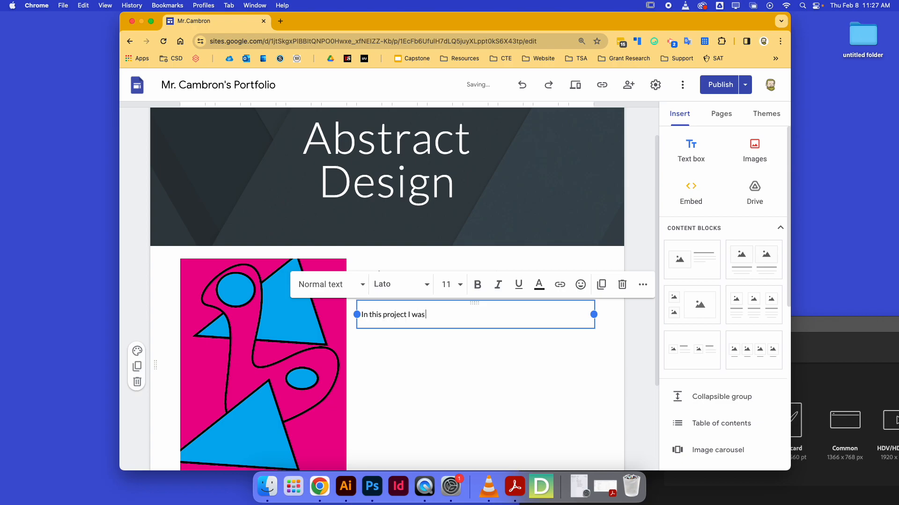
pyautogui.write('asked to create an abstr')
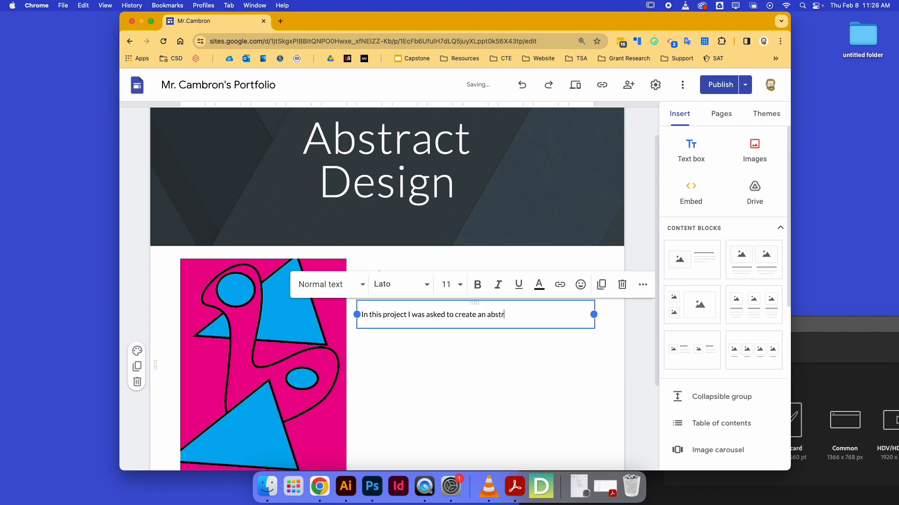
pyautogui.write('act desig')
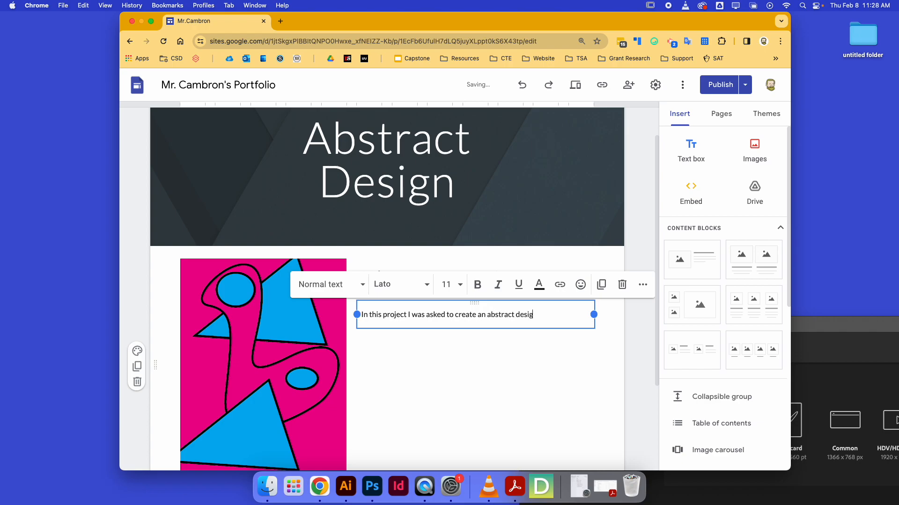
pyautogui.write('n usin')
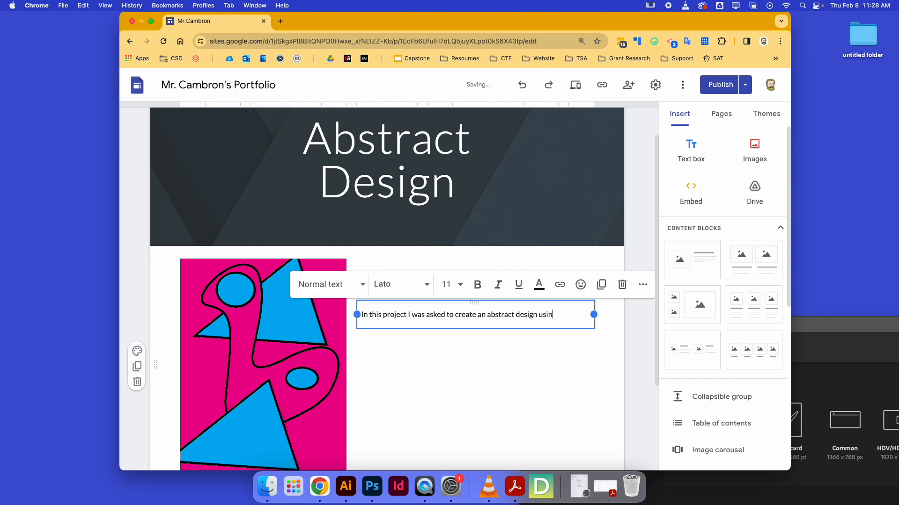
pyautogui.write('g the element of color.')
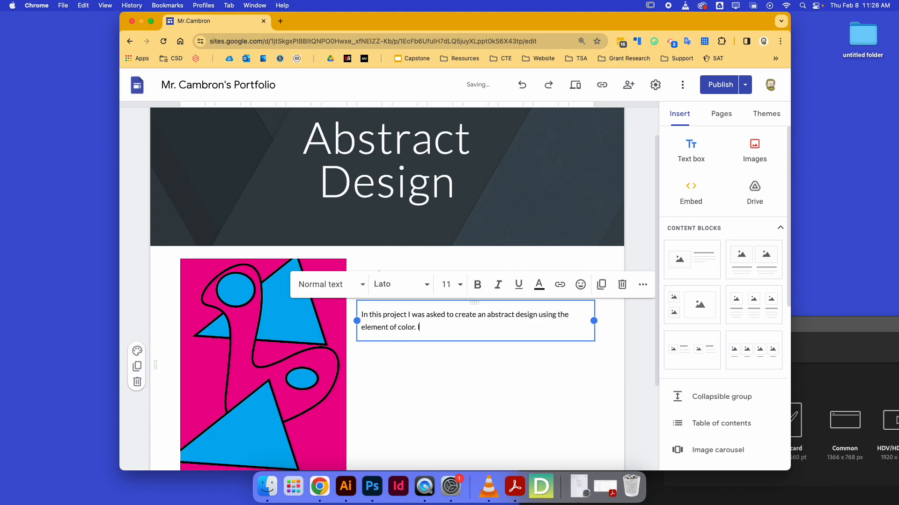
pyautogui.write('I created this d')
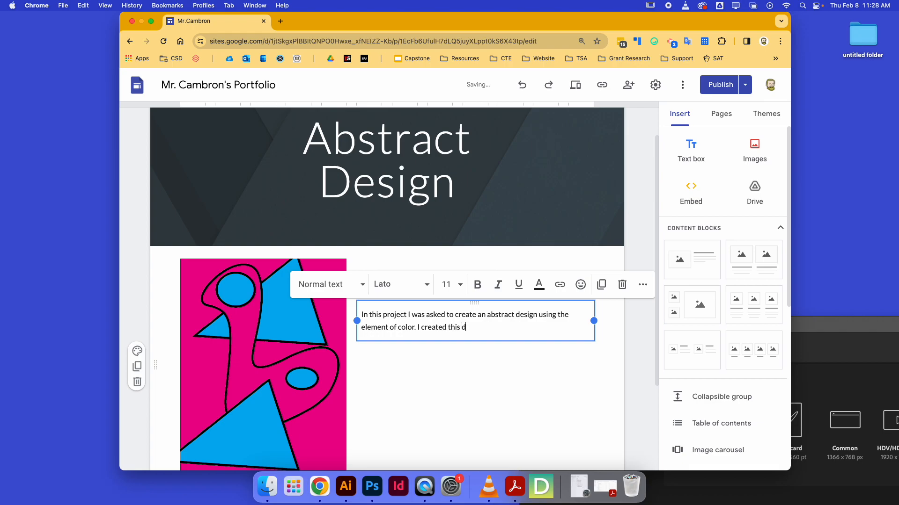
pyautogui.write('esign in Adobe')
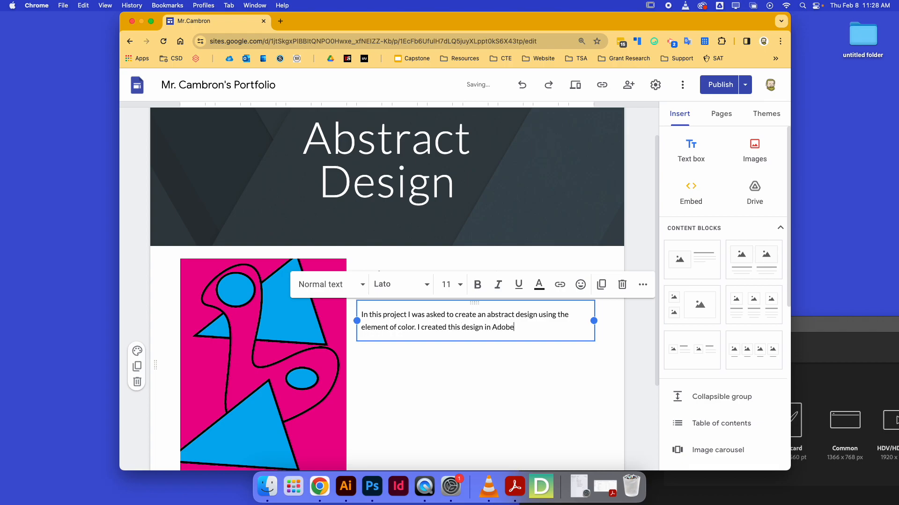
pyautogui.write('Illustrator a')
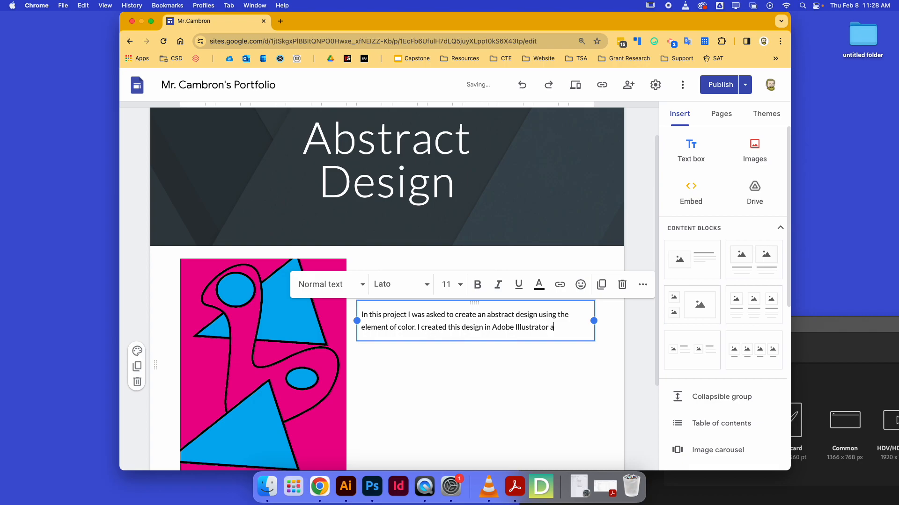
pyautogui.write('nd exporrted as a')
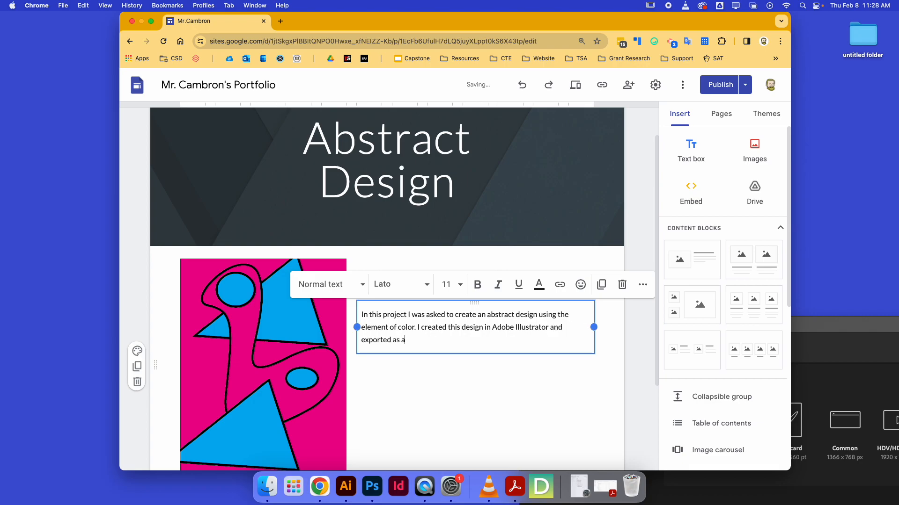
pyautogui.write('.PNG image.')
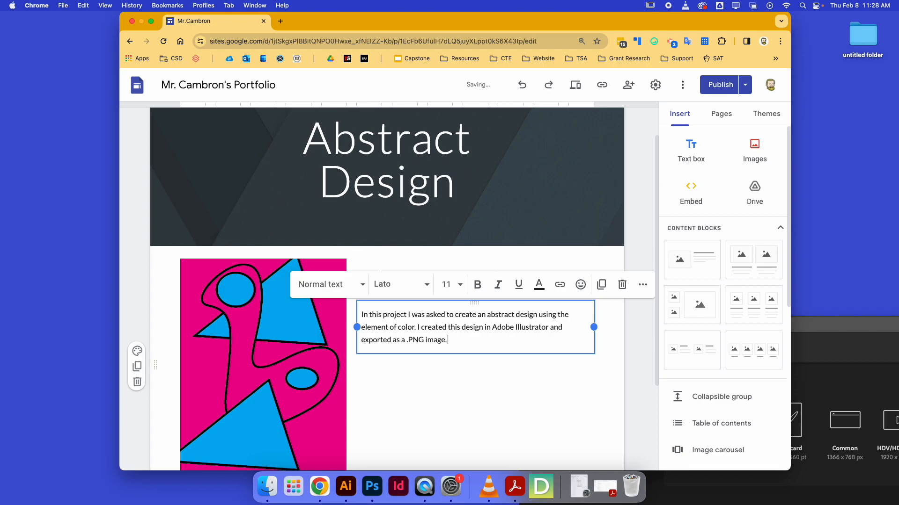
# - Add that the project taught creating shapes and using fill colour in Adobe Illustrator
pyautogui.write('During this pro')
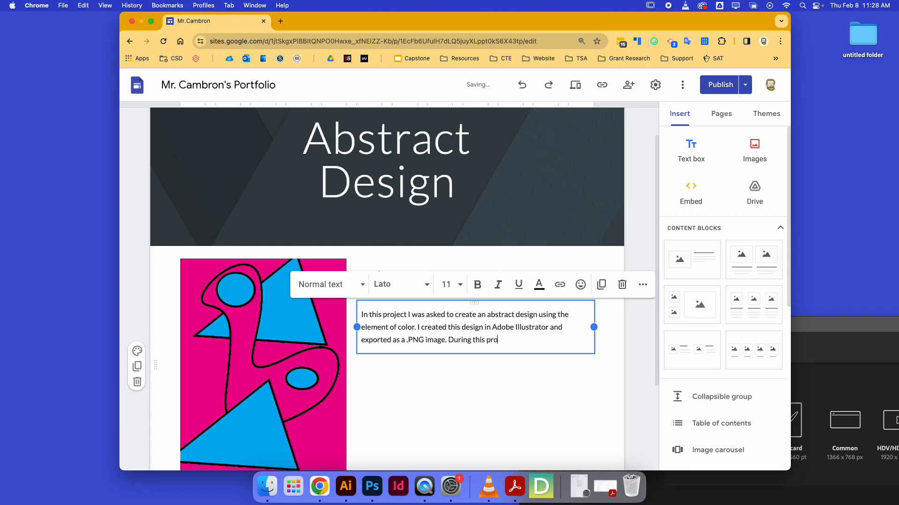
pyautogui.write('ject t')
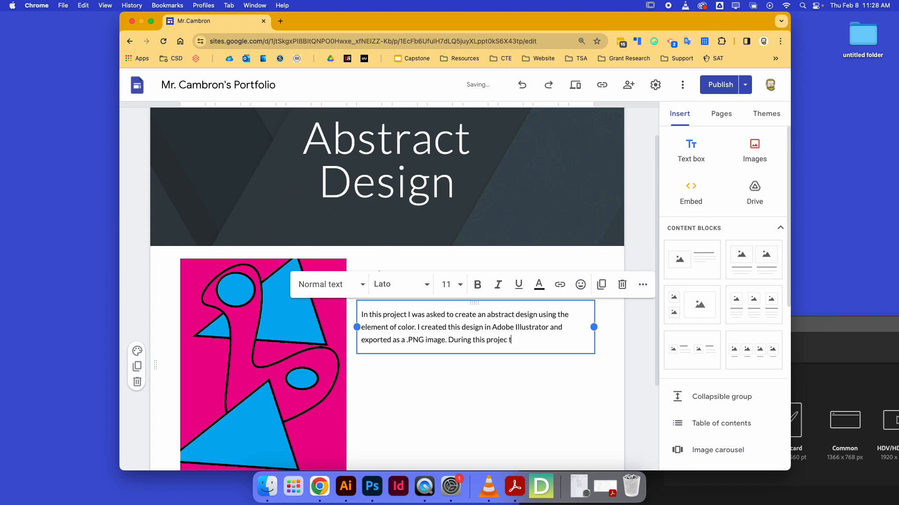
pyautogui.write('I')
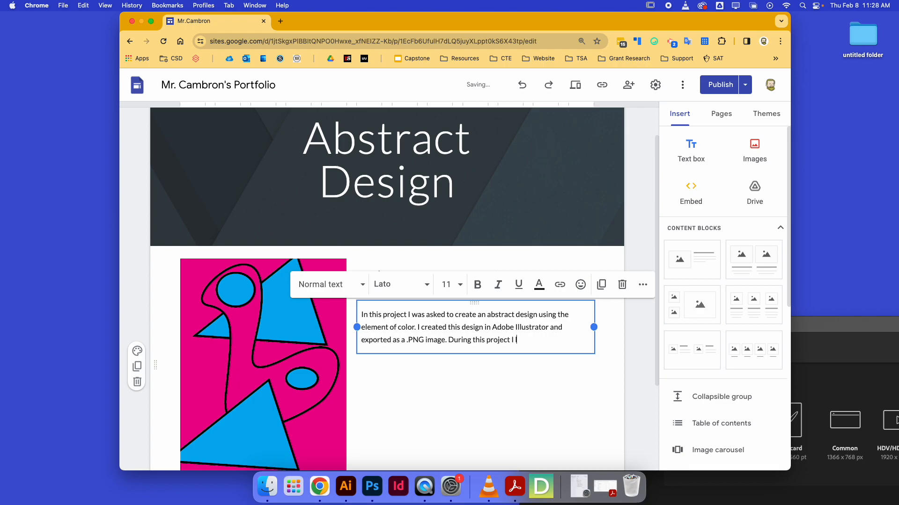
pyautogui.write('learned how to creat')
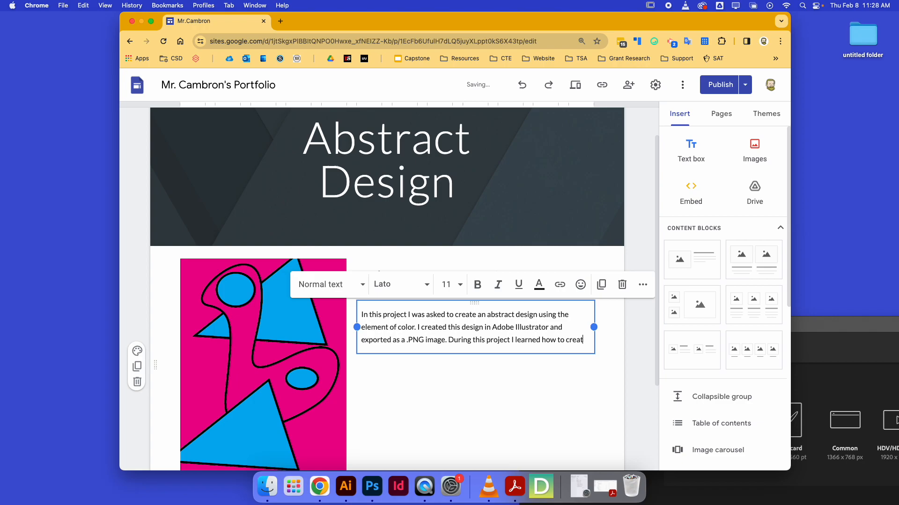
pyautogui.write('e shapes in Add')
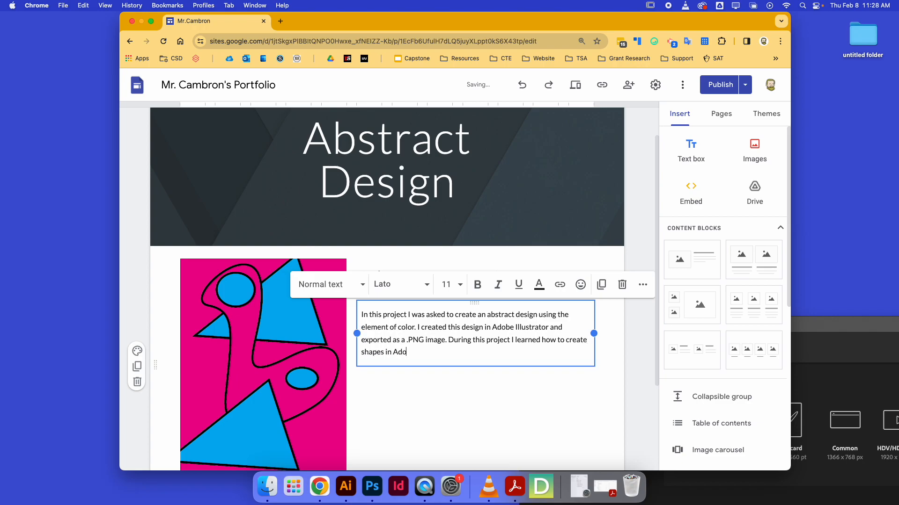
pyautogui.write('be Illustrator and')
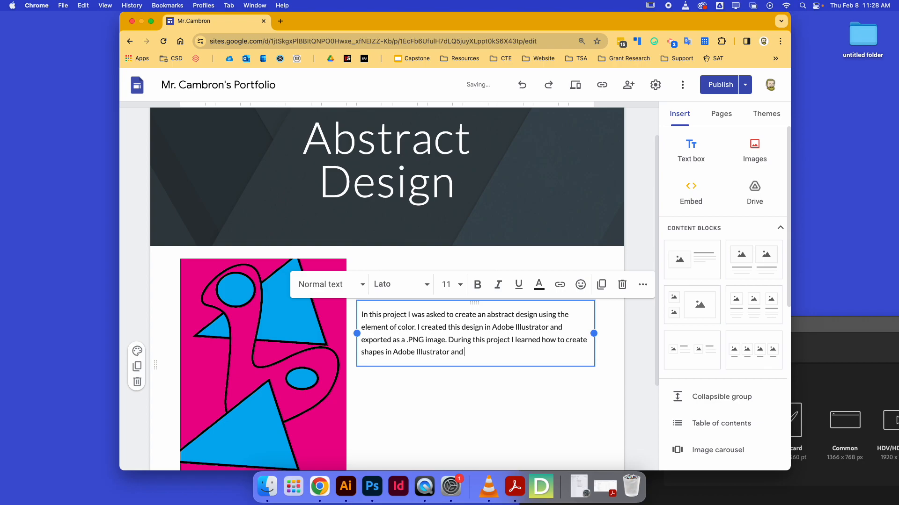
pyautogui.write('how to use')
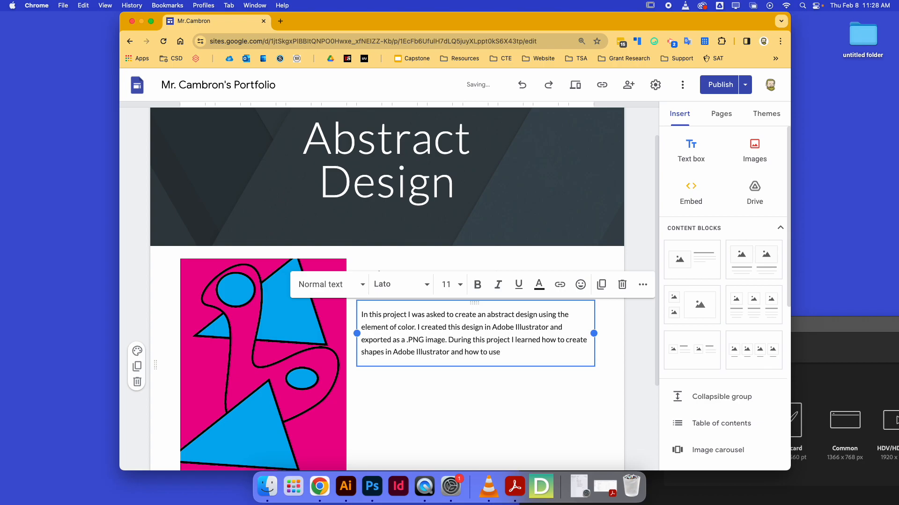
pyautogui.write('fill colors and move s')
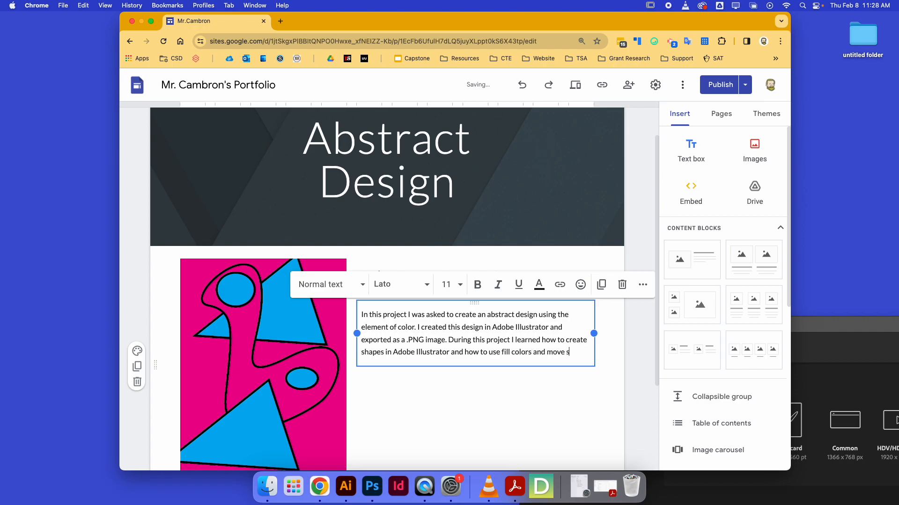
pyautogui.write('hapes. I init')
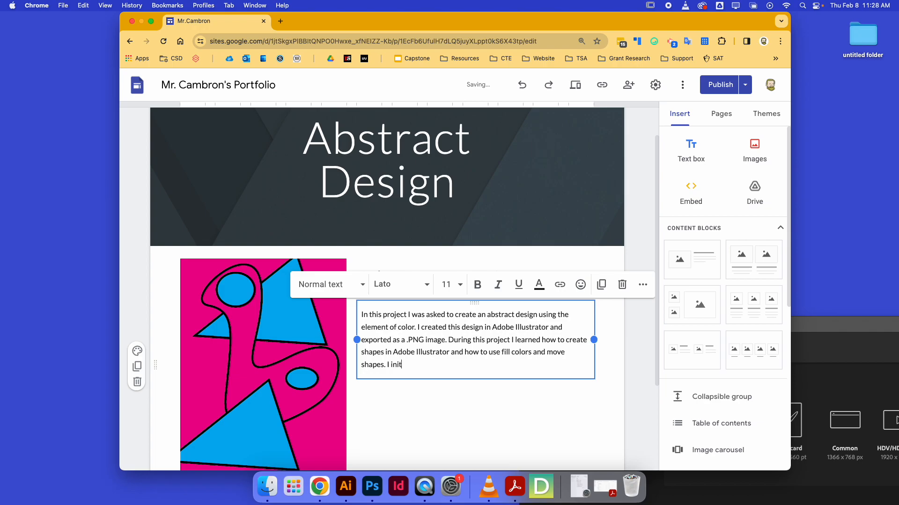
# - Finish with finding the pen tool challenging at first but now feeling confident in my abilities
pyautogui.write('ially found it very ch')
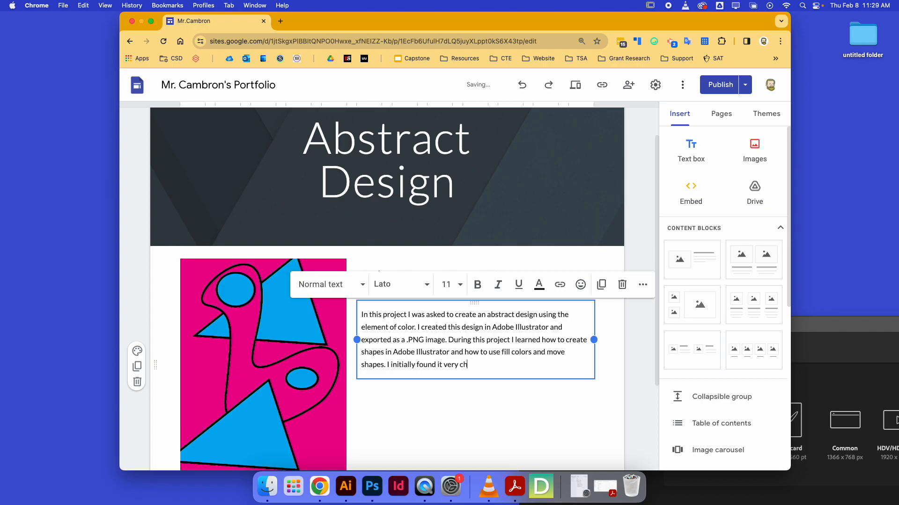
pyautogui.write('allenging to')
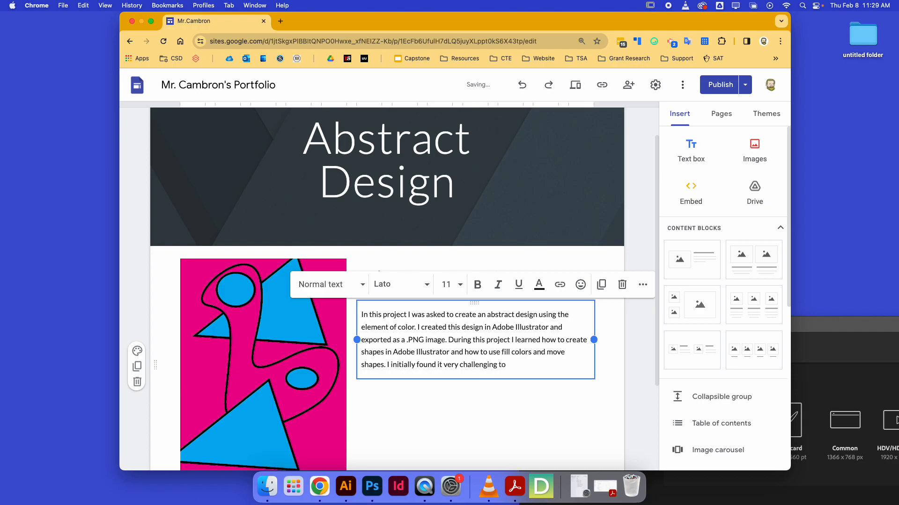
pyautogui.write('use the pen tool, but with')
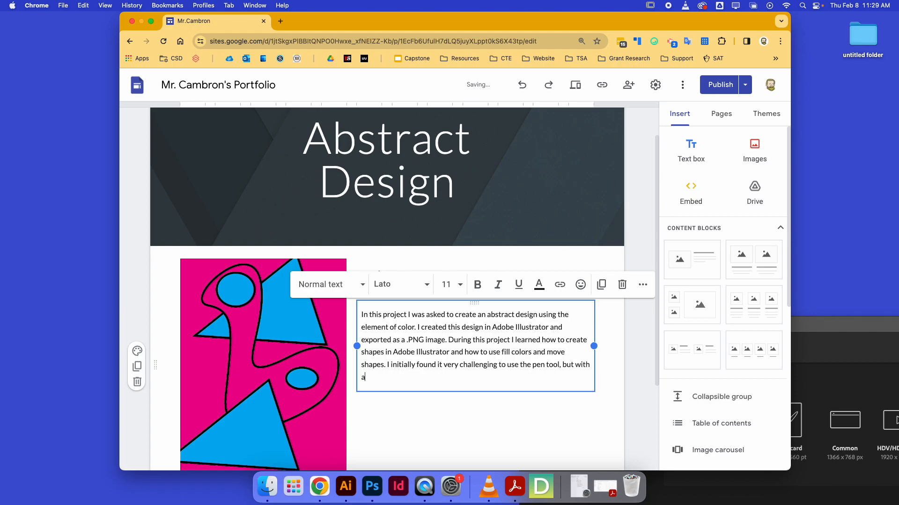
pyautogui.write('little prac')
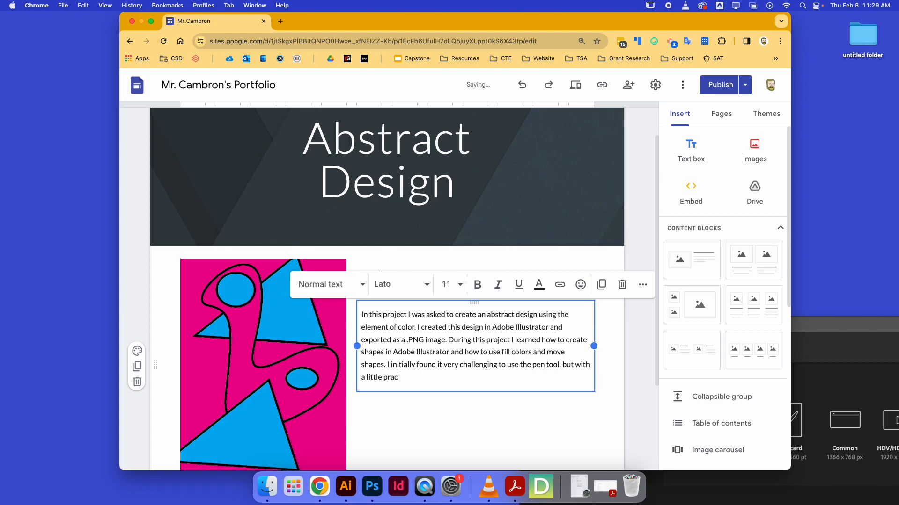
pyautogui.write('tice, I now')
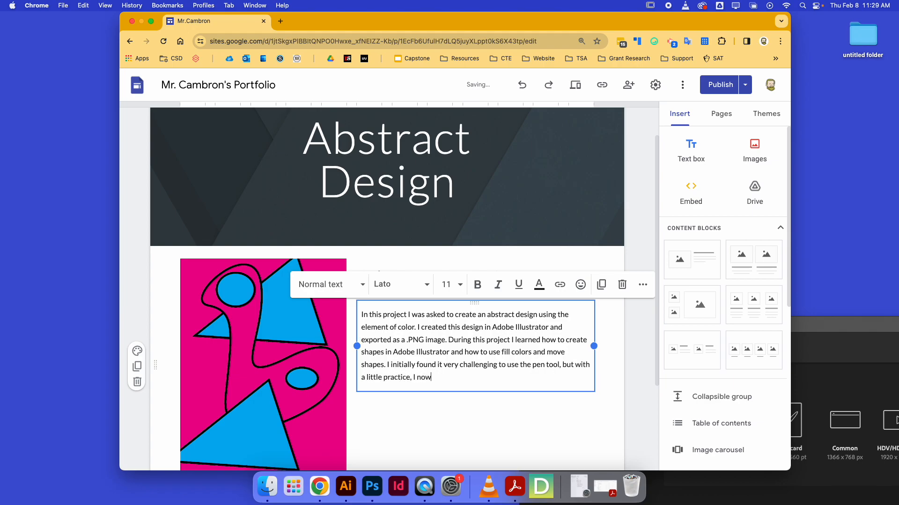
pyautogui.write('feel confid')
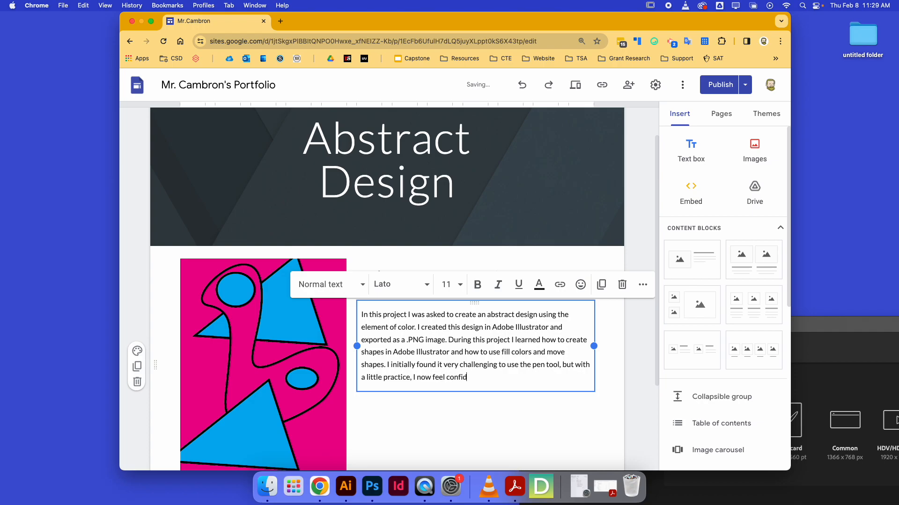
pyautogui.write('ent in my abil')
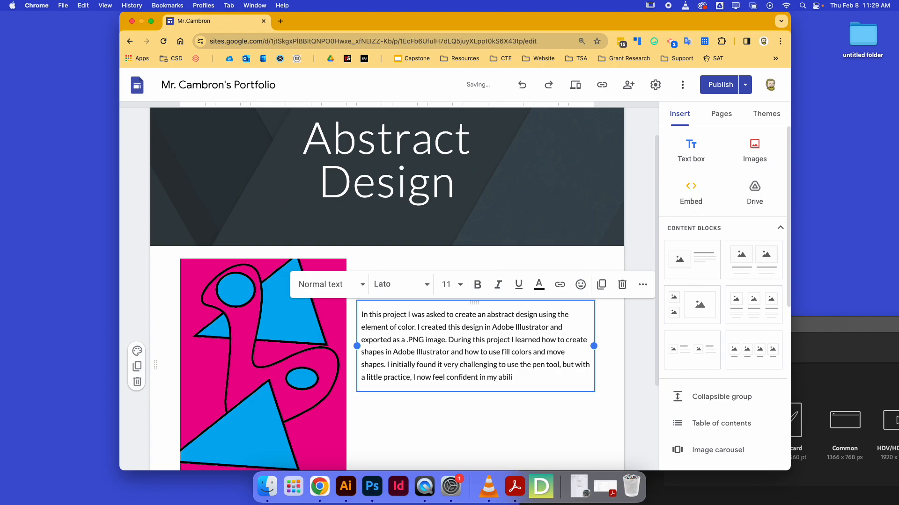
pyautogui.write('ities.')
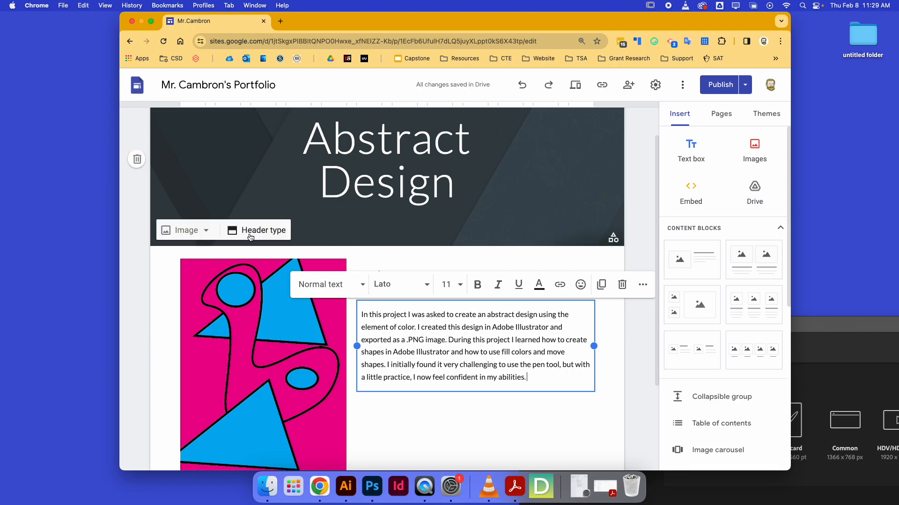
# - Review the page content and start publishing to open the Review changes screen
pyautogui.scroll(-3)
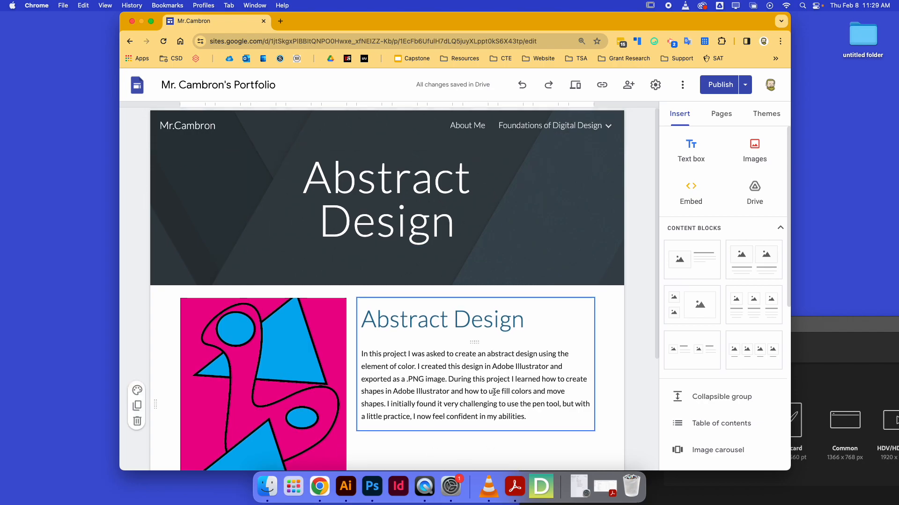
pyautogui.scroll(-3)
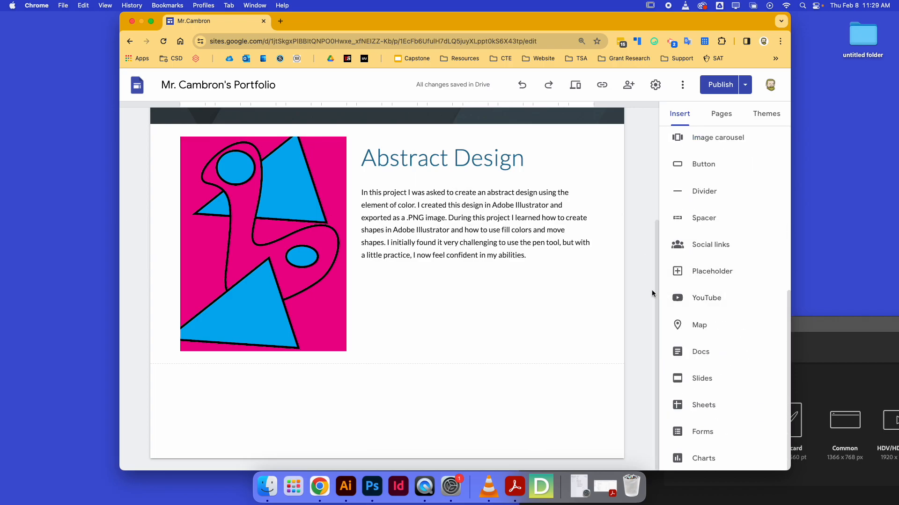
pyautogui.click(720, 85)
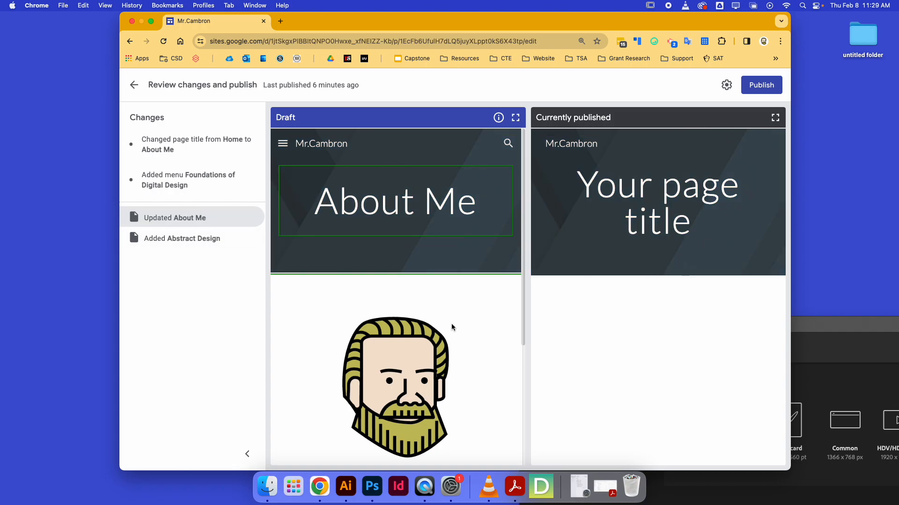
# - Publish the reviewed changes and view the live portfolio site
pyautogui.click(761, 85)
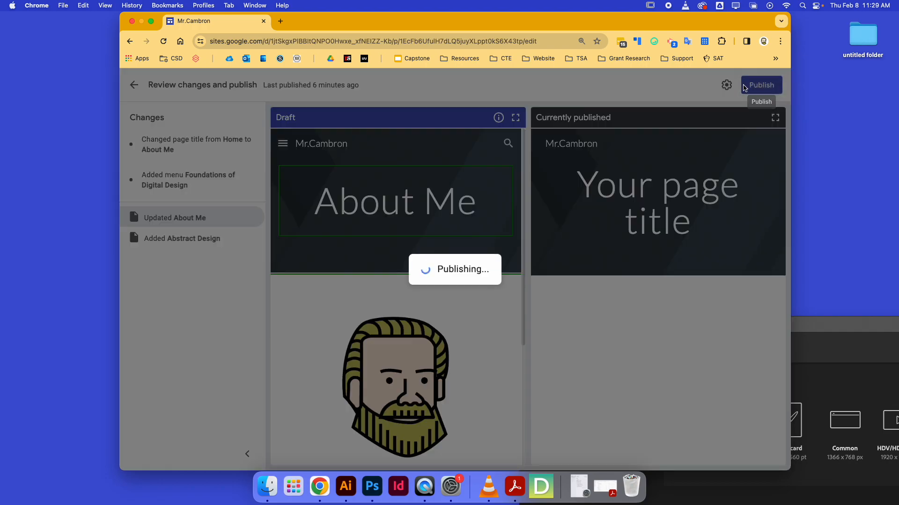
pyautogui.click(760, 85)
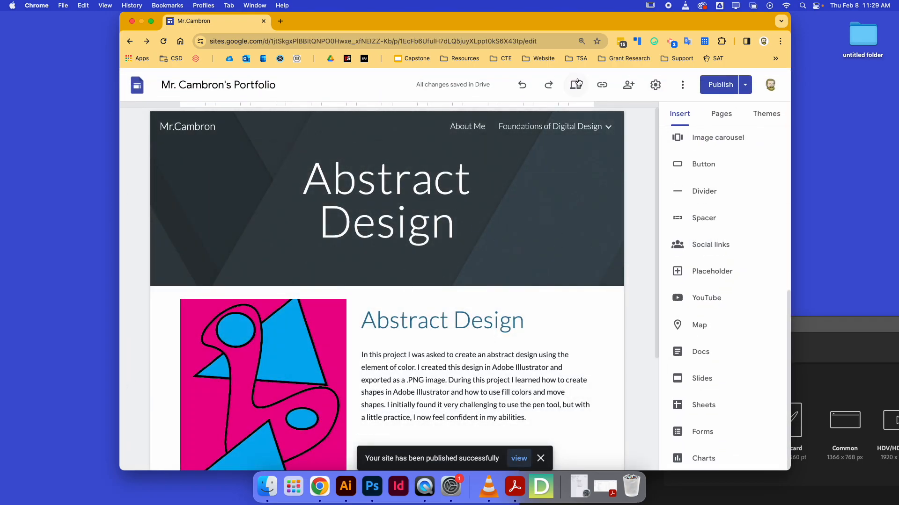
pyautogui.click(575, 84)
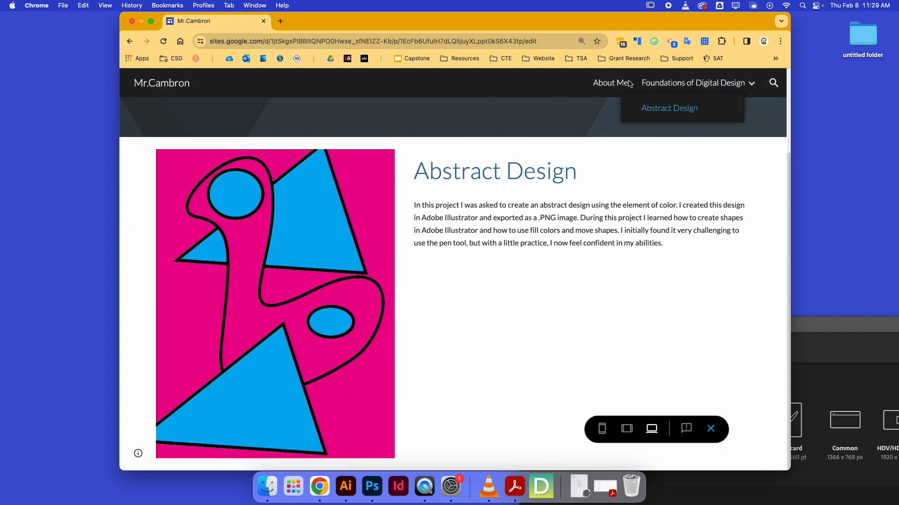
# - Visit About Me and Abstract Design under Foundations of Digital Design in preview, then exit to the editor
pyautogui.click(609, 83)
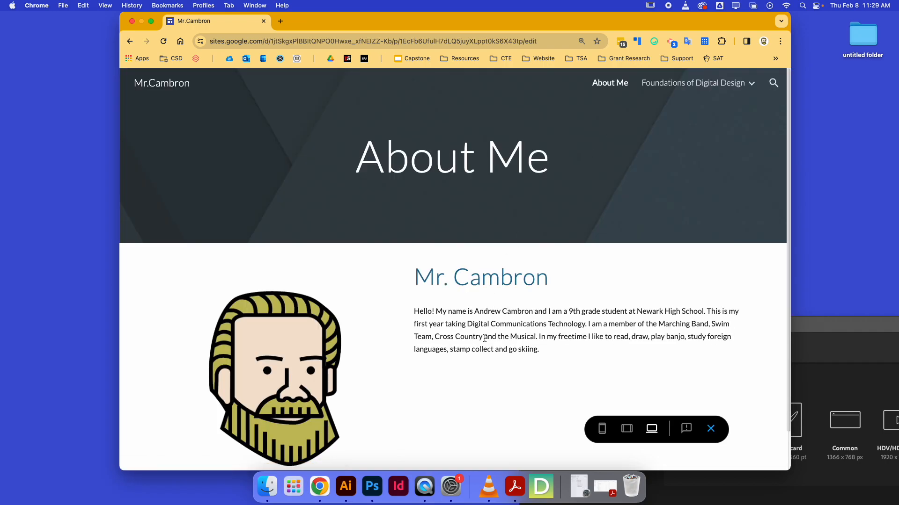
pyautogui.click(693, 83)
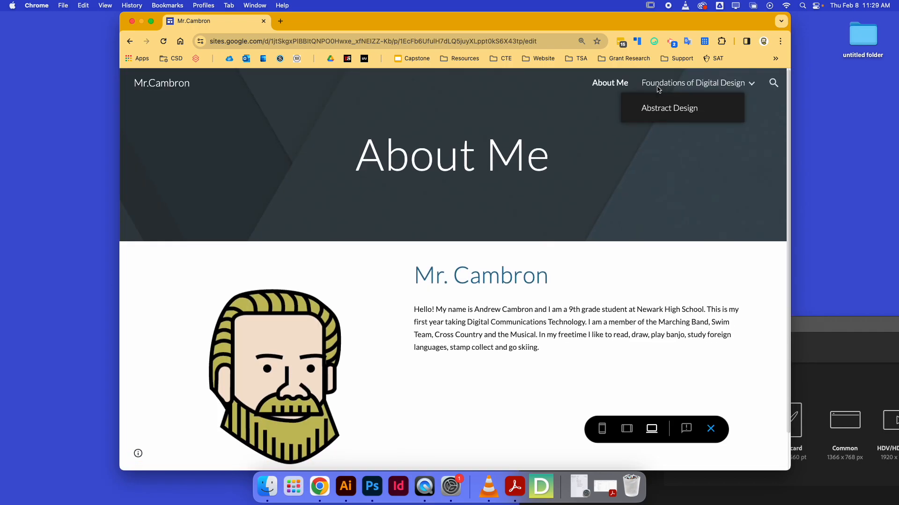
pyautogui.click(668, 108)
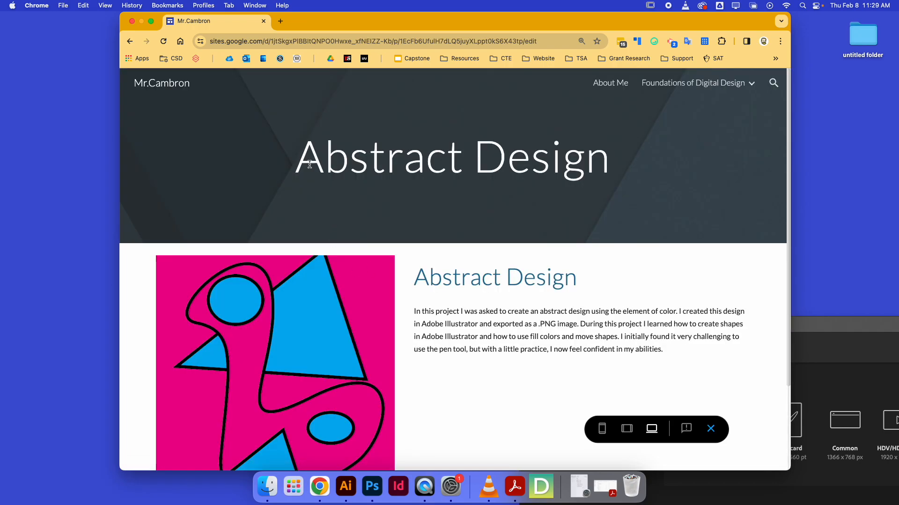
pyautogui.moveTo(710, 429)
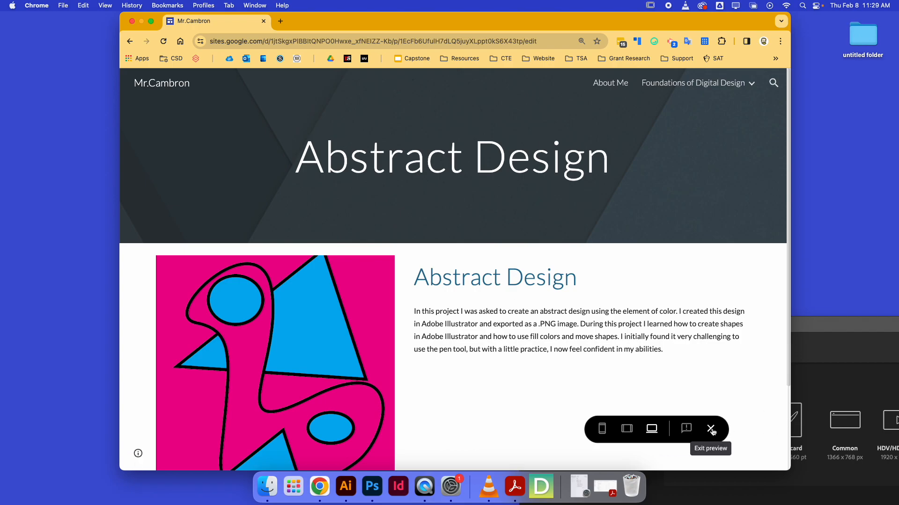
pyautogui.click(711, 429)
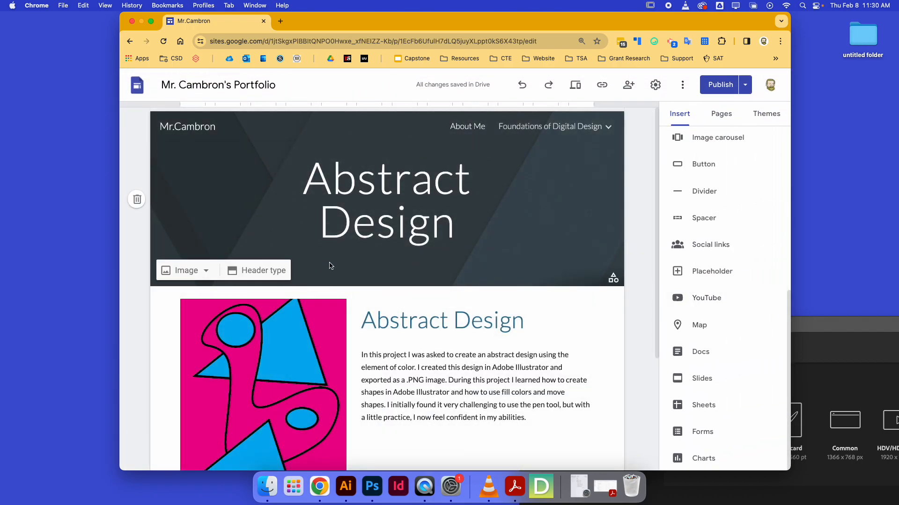
pyautogui.moveTo(575, 85)
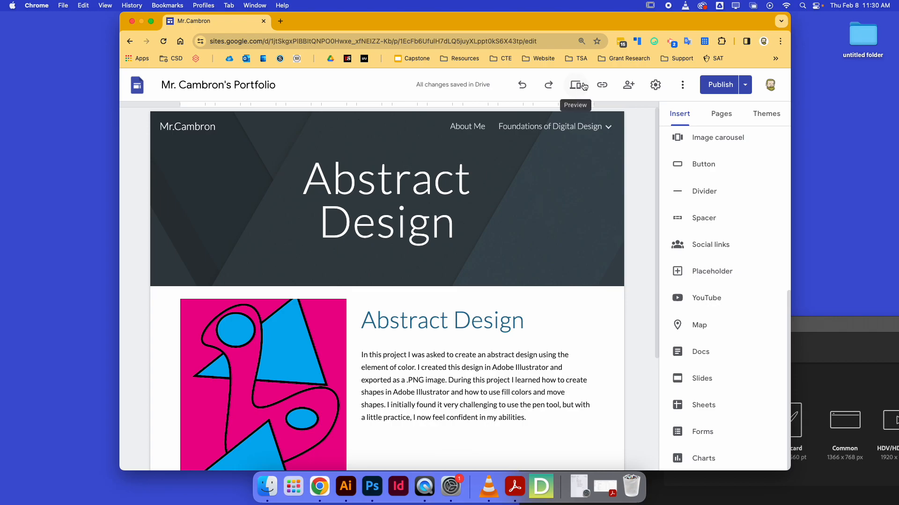
# - Copy the site link and bring up the portfolio's Share with others settings
pyautogui.click(602, 85)
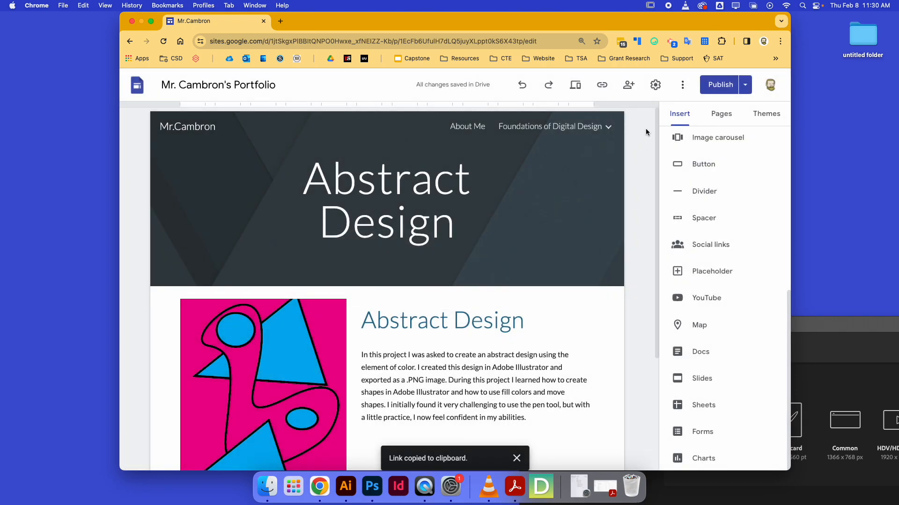
pyautogui.click(602, 84)
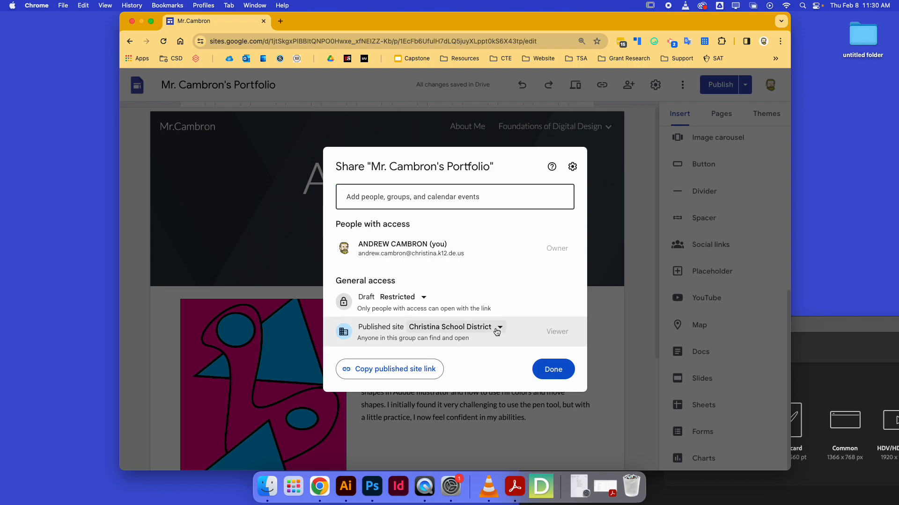
# - Set Published site access to Public and copy the published site link
pyautogui.click(498, 332)
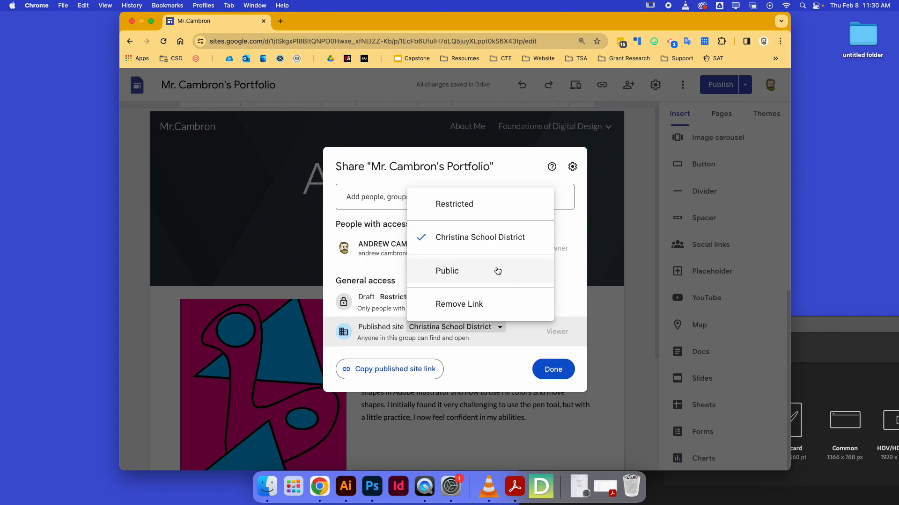
pyautogui.click(448, 272)
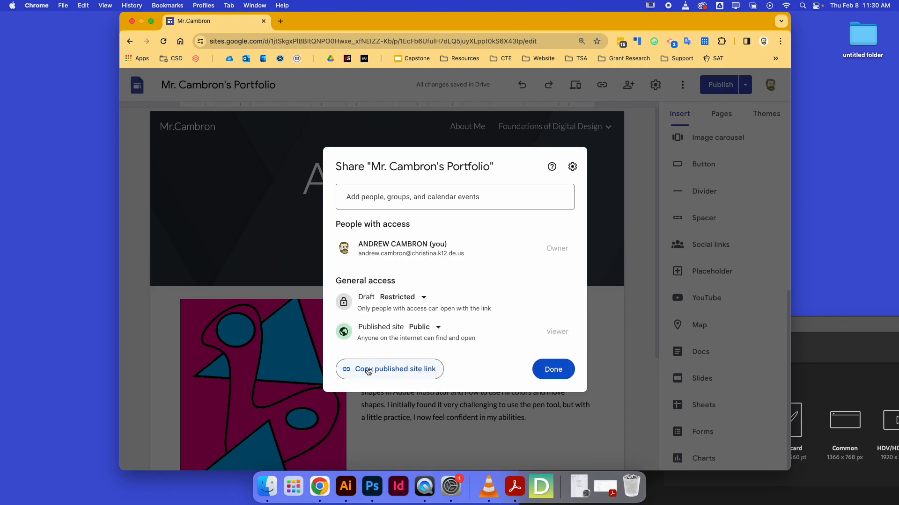
pyautogui.click(389, 369)
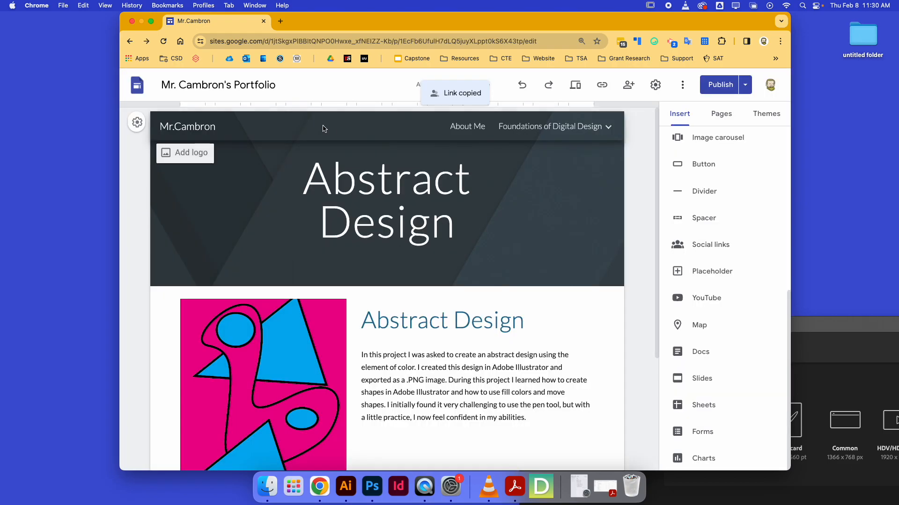